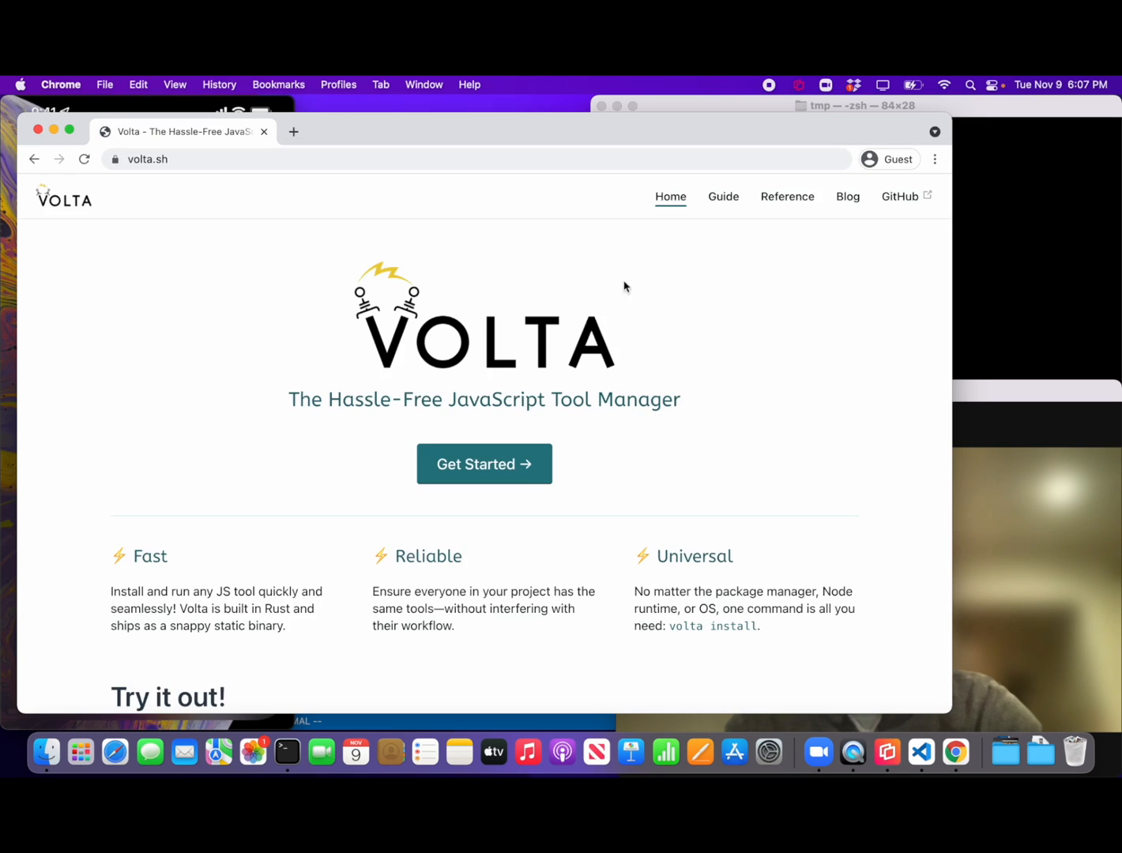
Step: Install Volta, then use it to install node 16.13.0, yarn, expo-cli 4.13.0 and eas-cli 0.35.0
left_click(483, 465)
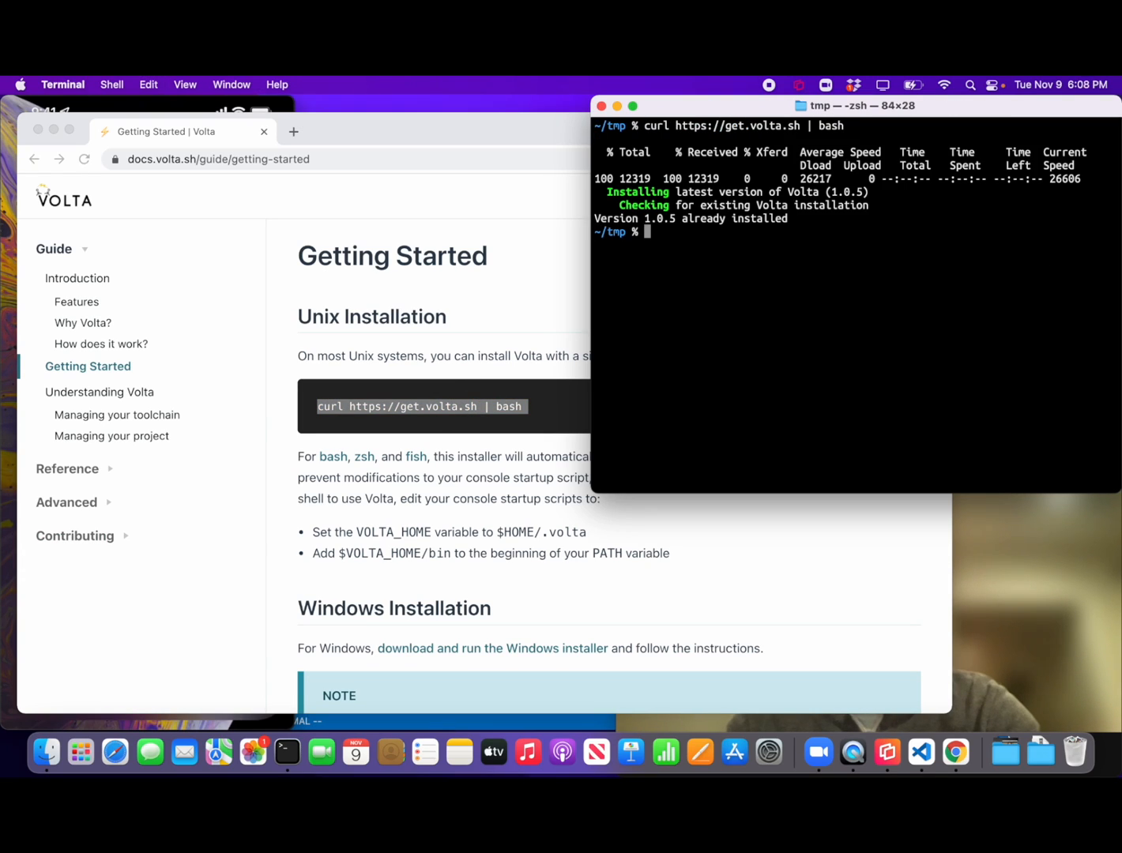
type("volta install node yarn expo-cli eas-")
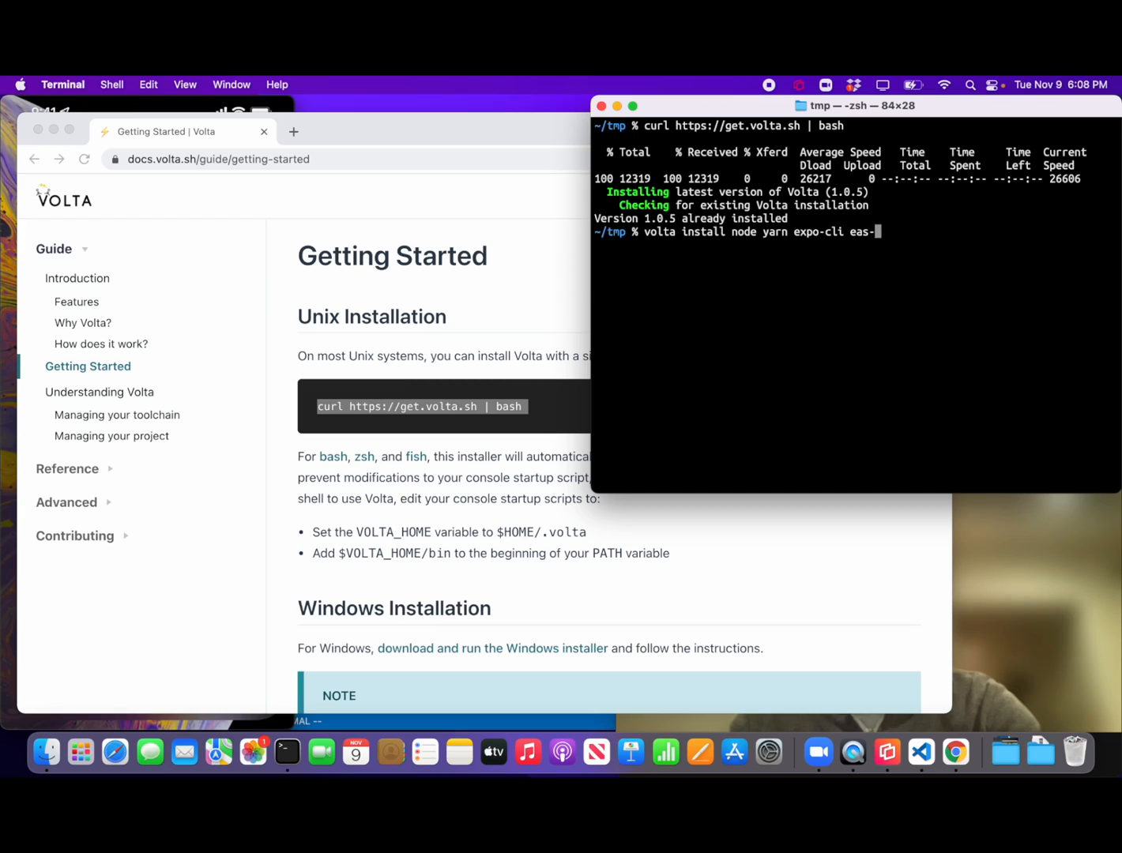
key("Return")
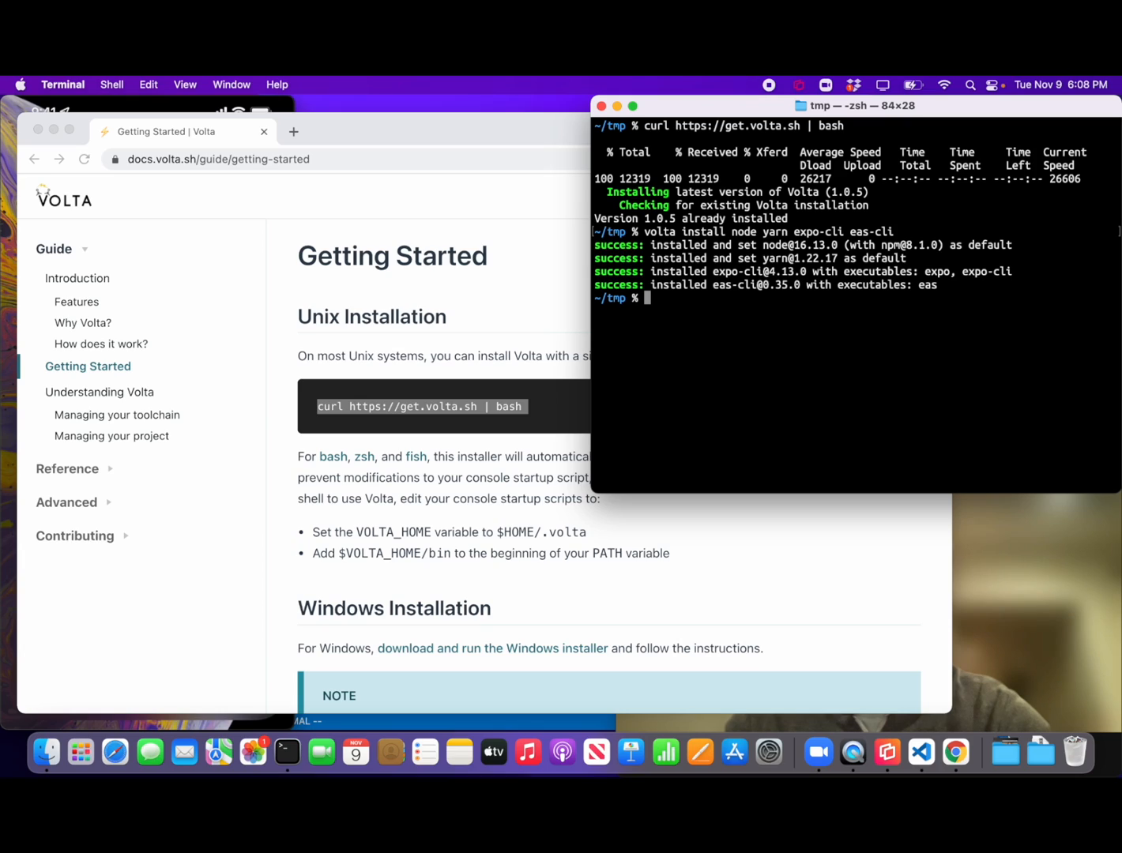
Step: Run expo init demo7 with the blank (TypeScript) template, then cd into demo7
type("expo")
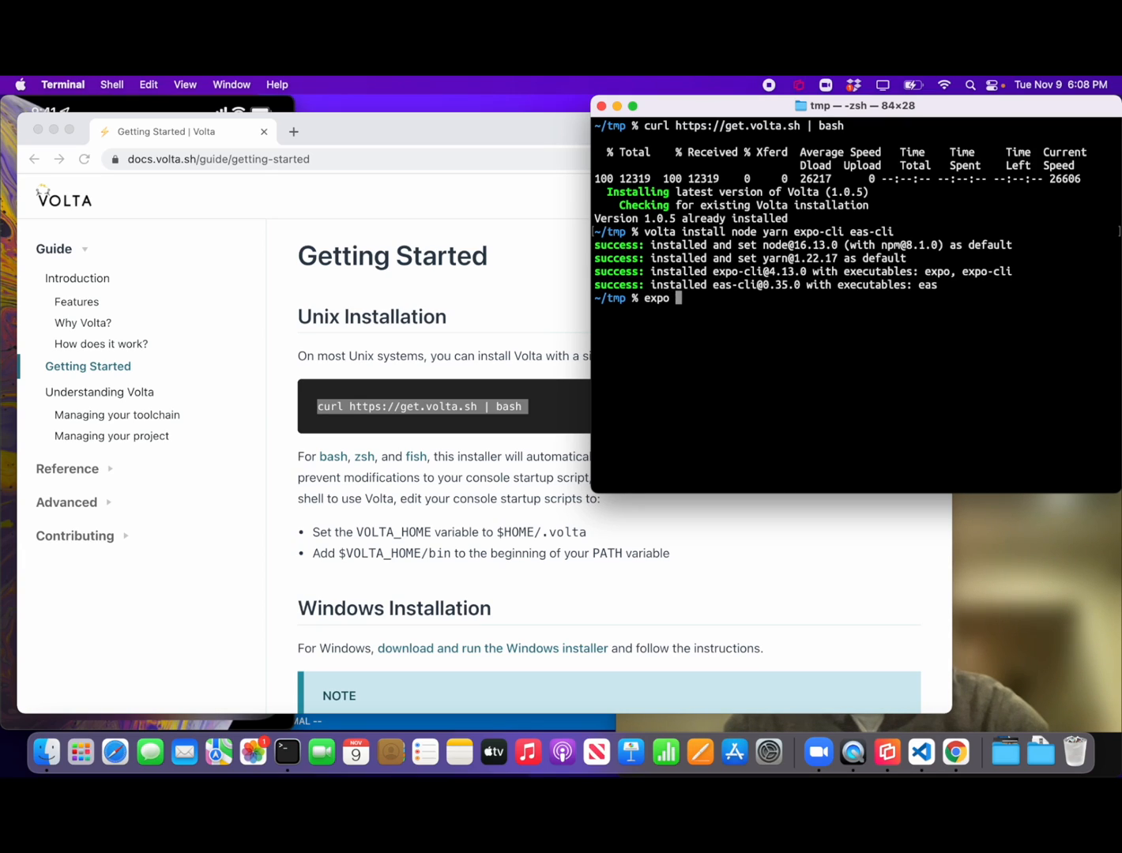
type("init demo7")
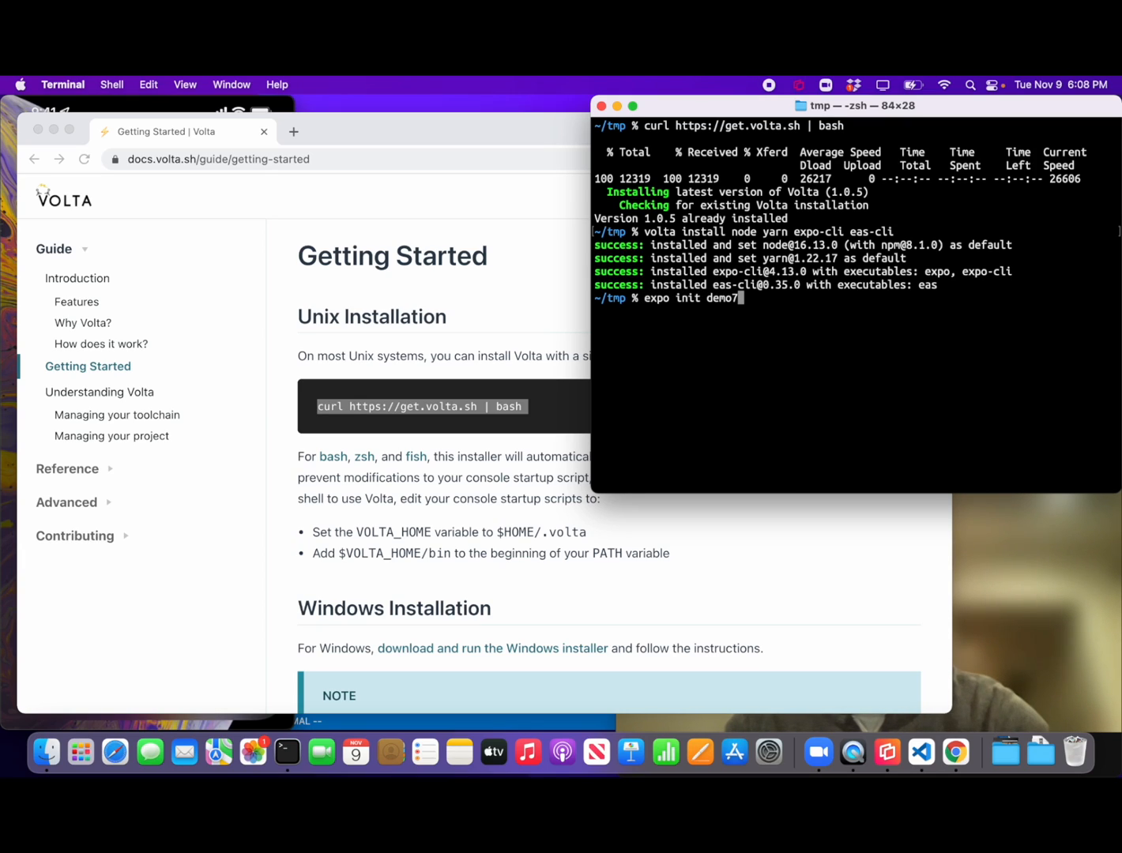
key("enter")
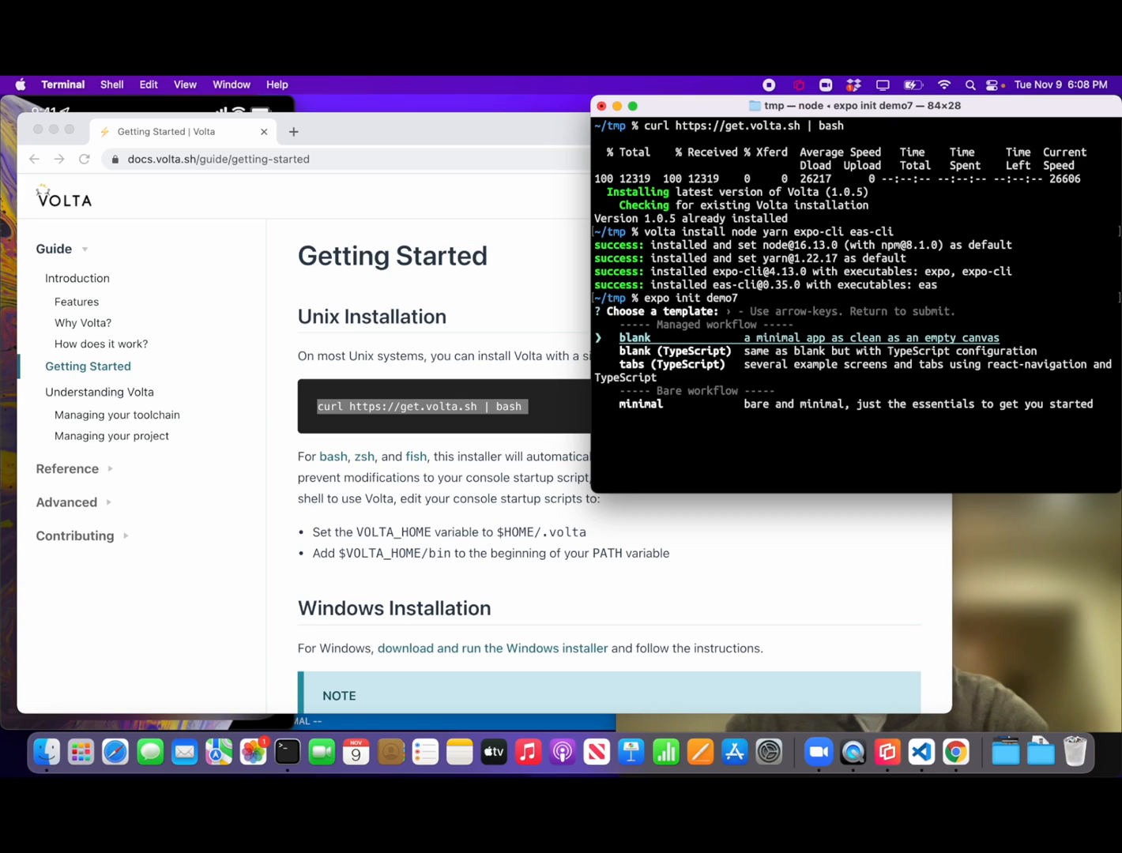
key("Down")
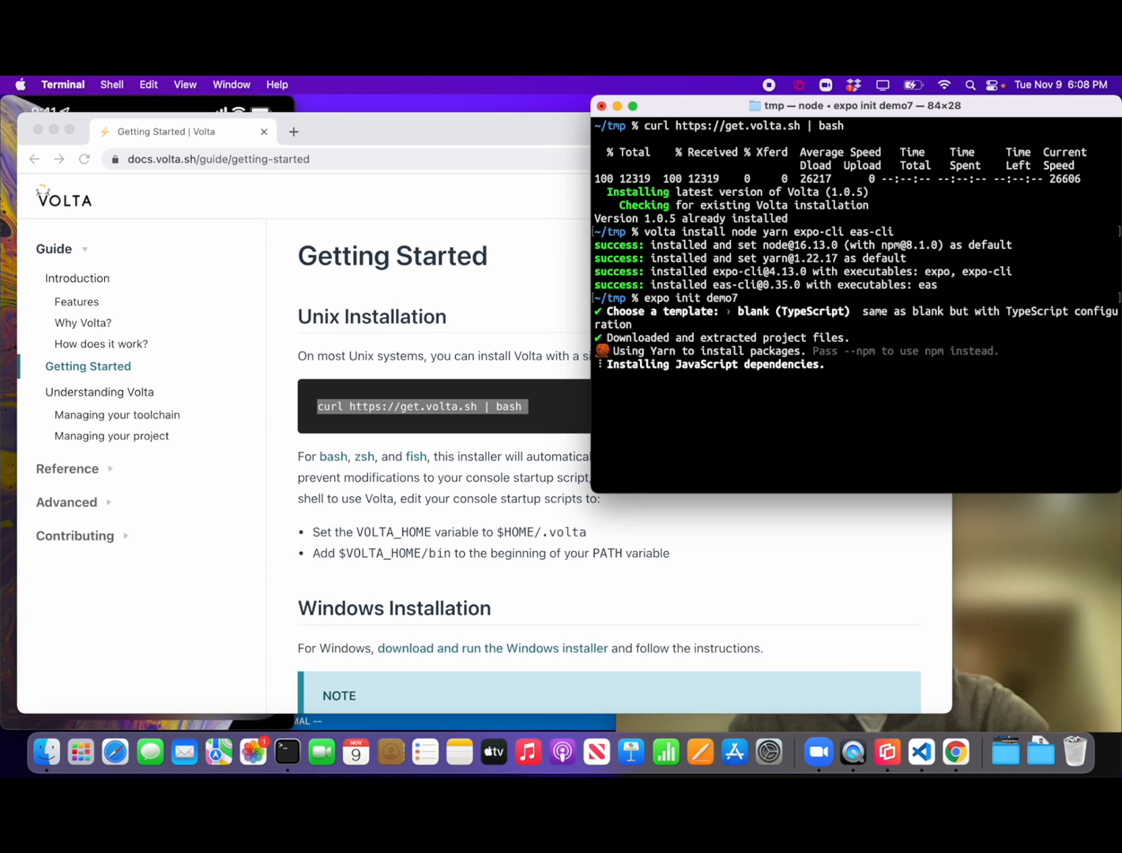
type("cd demo7")
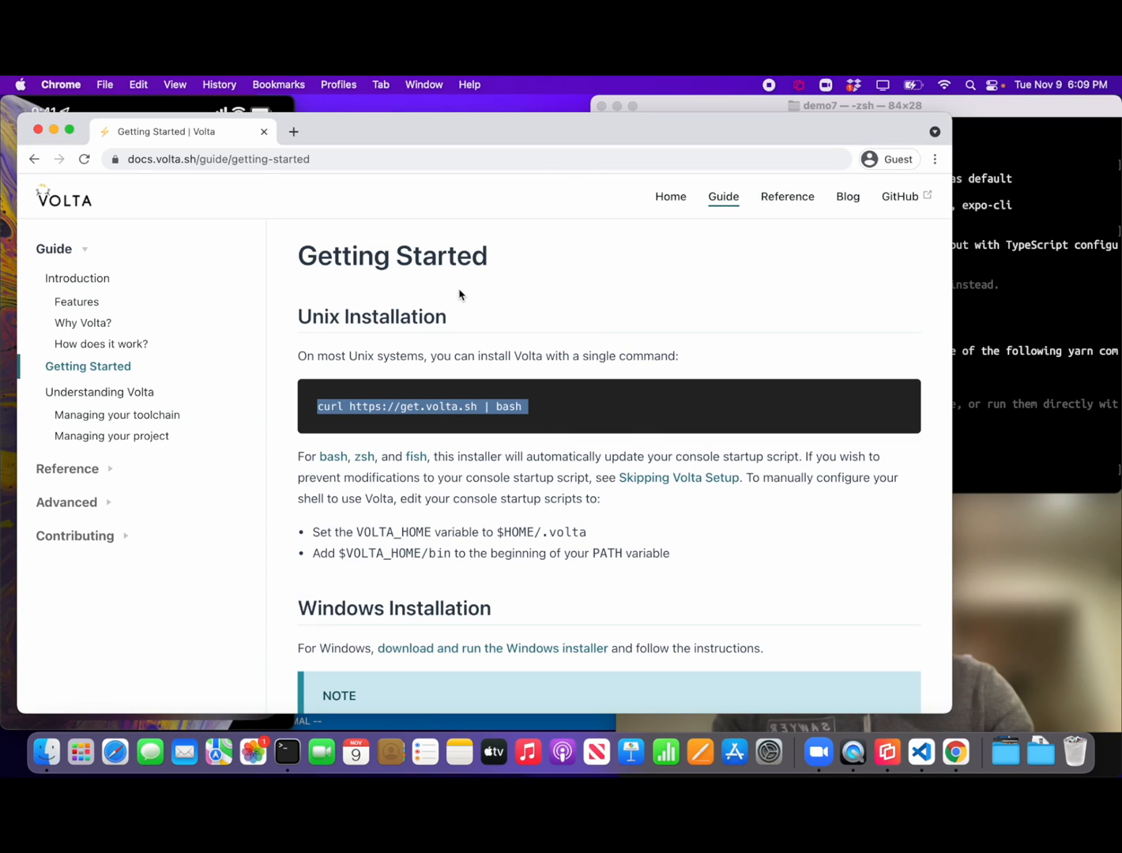
mouse_move(858, 248)
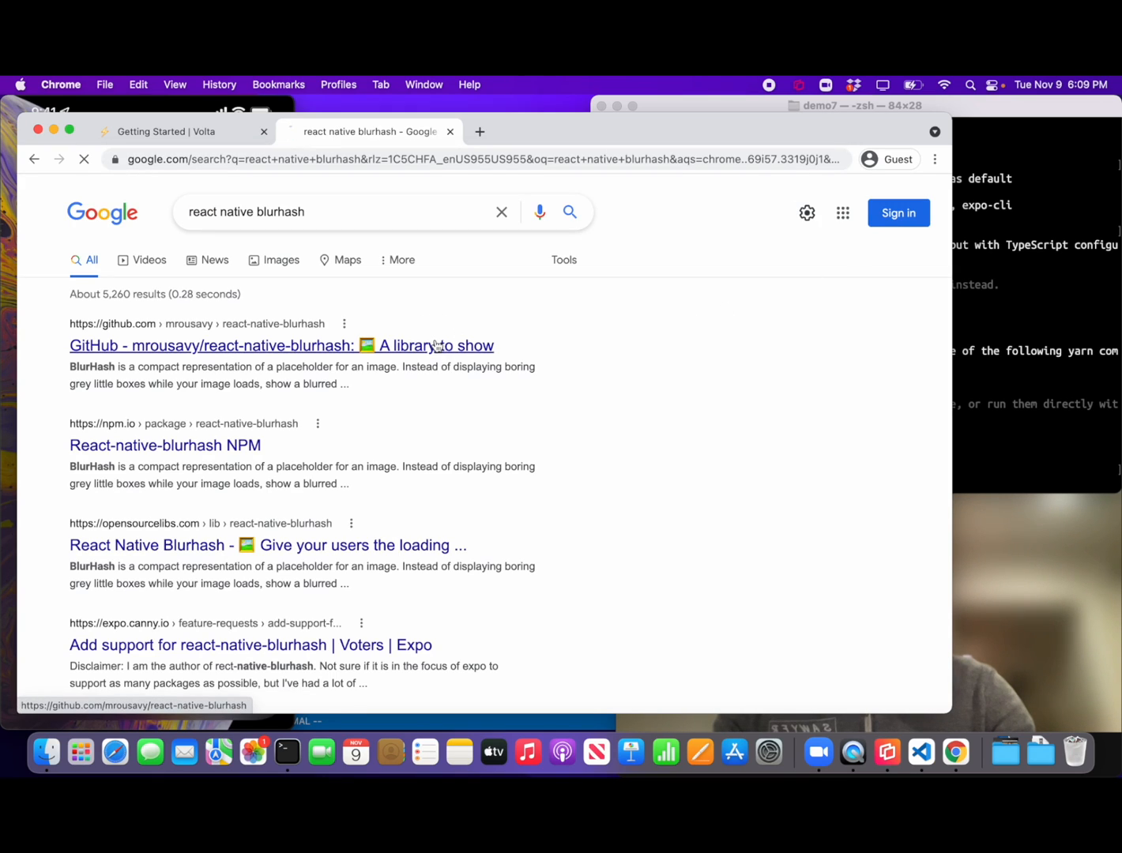
Step: View the mrousavy/react-native-blurhash GitHub README and its example screens
left_click(281, 344)
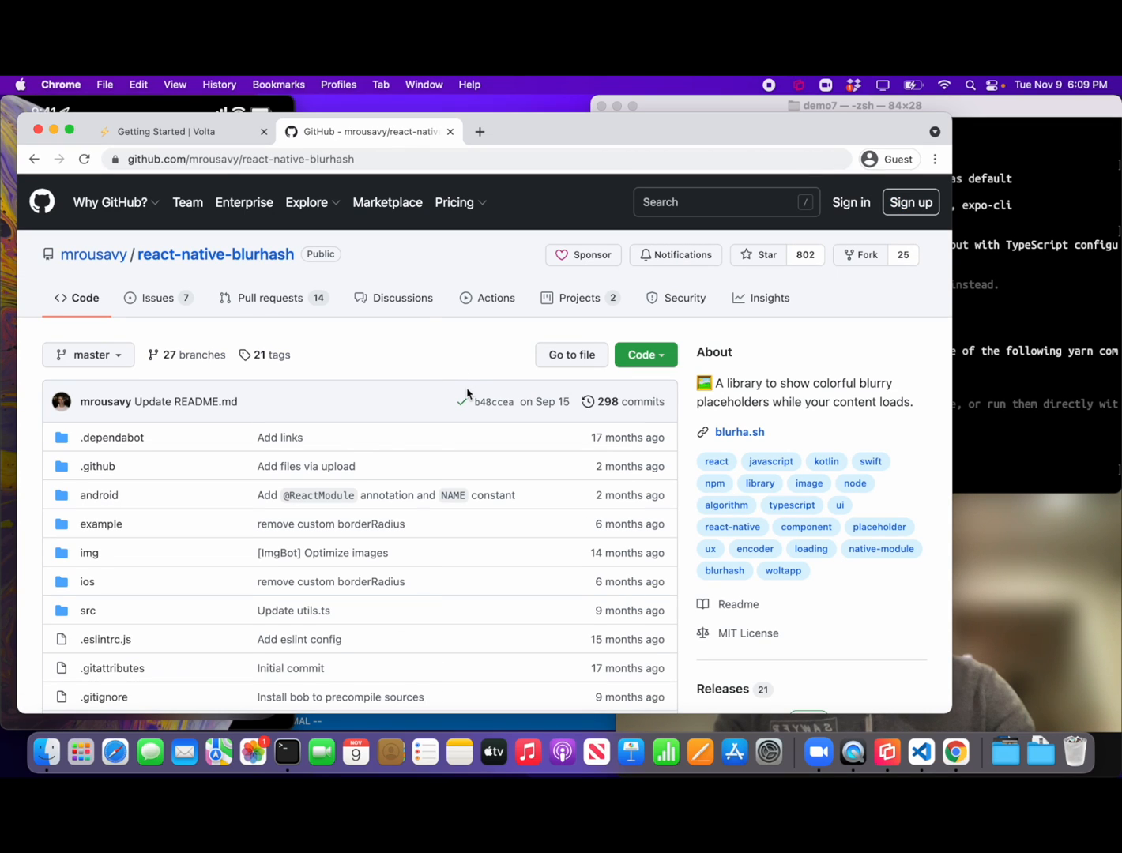
scroll("down", 3)
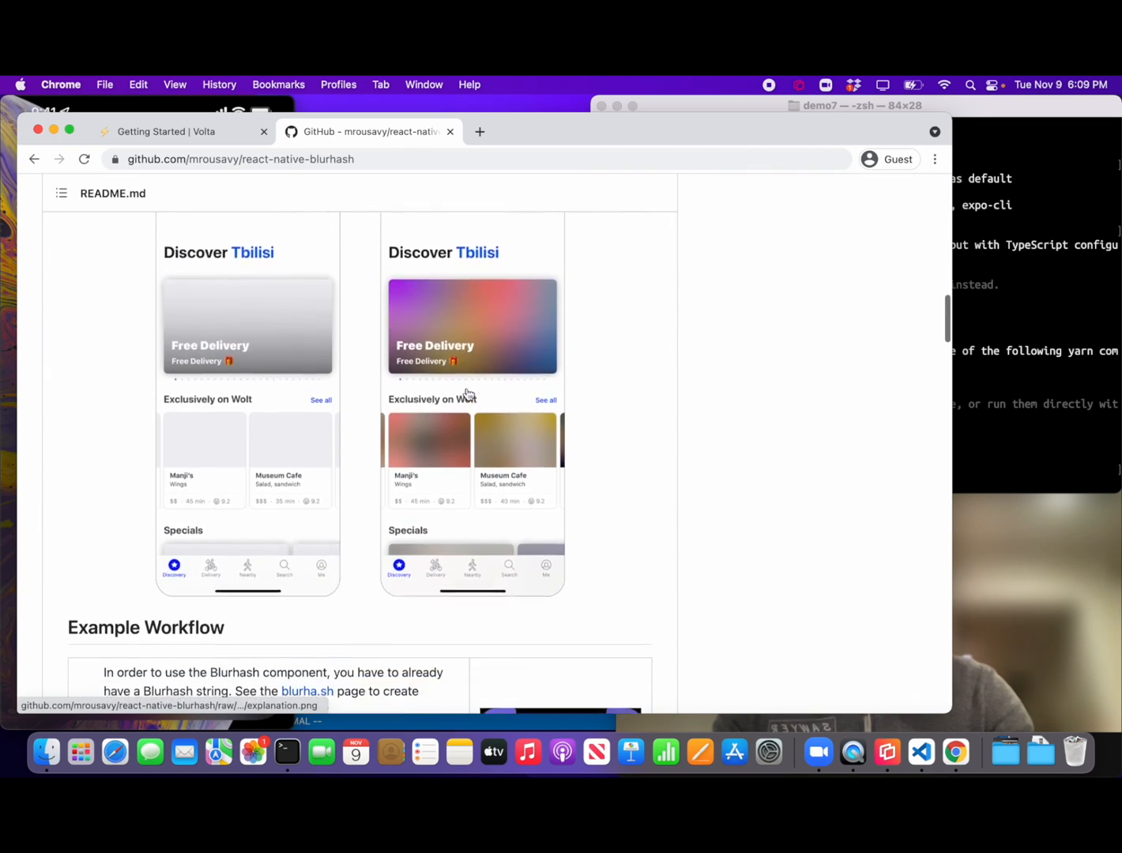
scroll("up", 3)
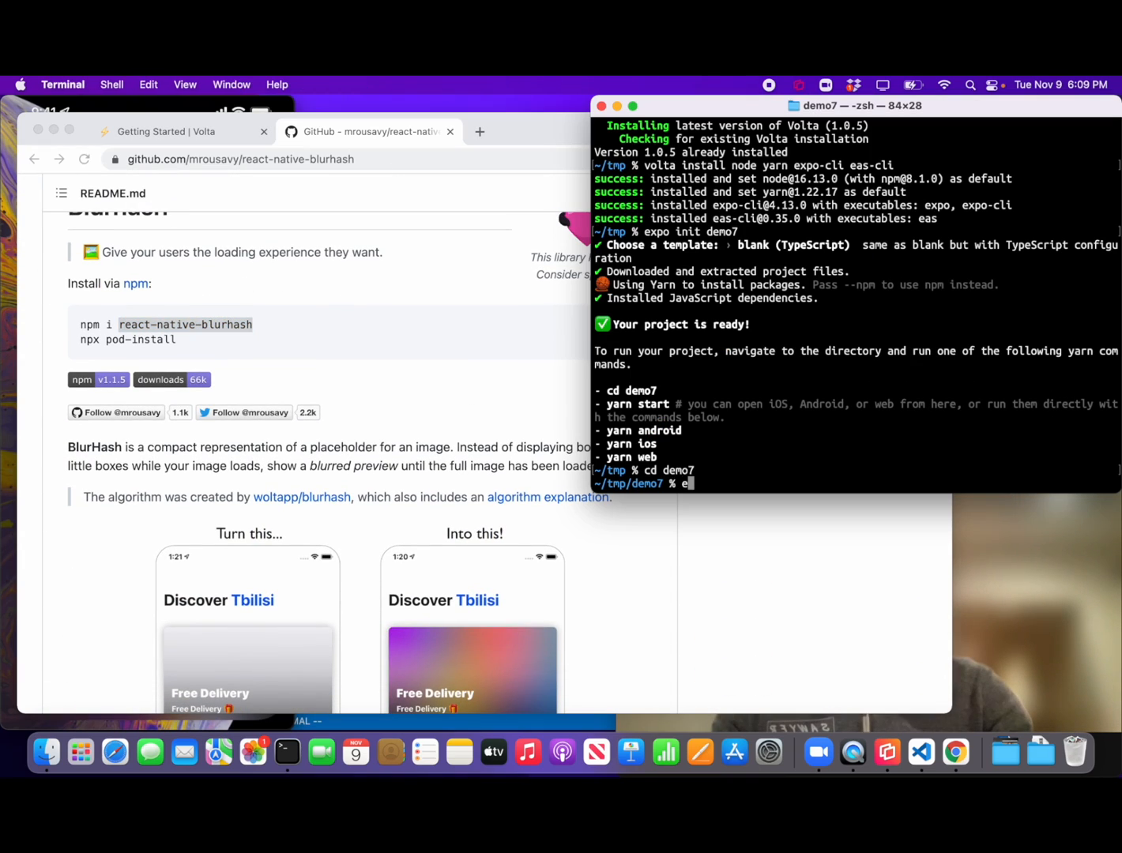
Step: Add react-native-blurhash 1.1.5 to demo7 with expo install
type("xpo install react-native-blurhash")
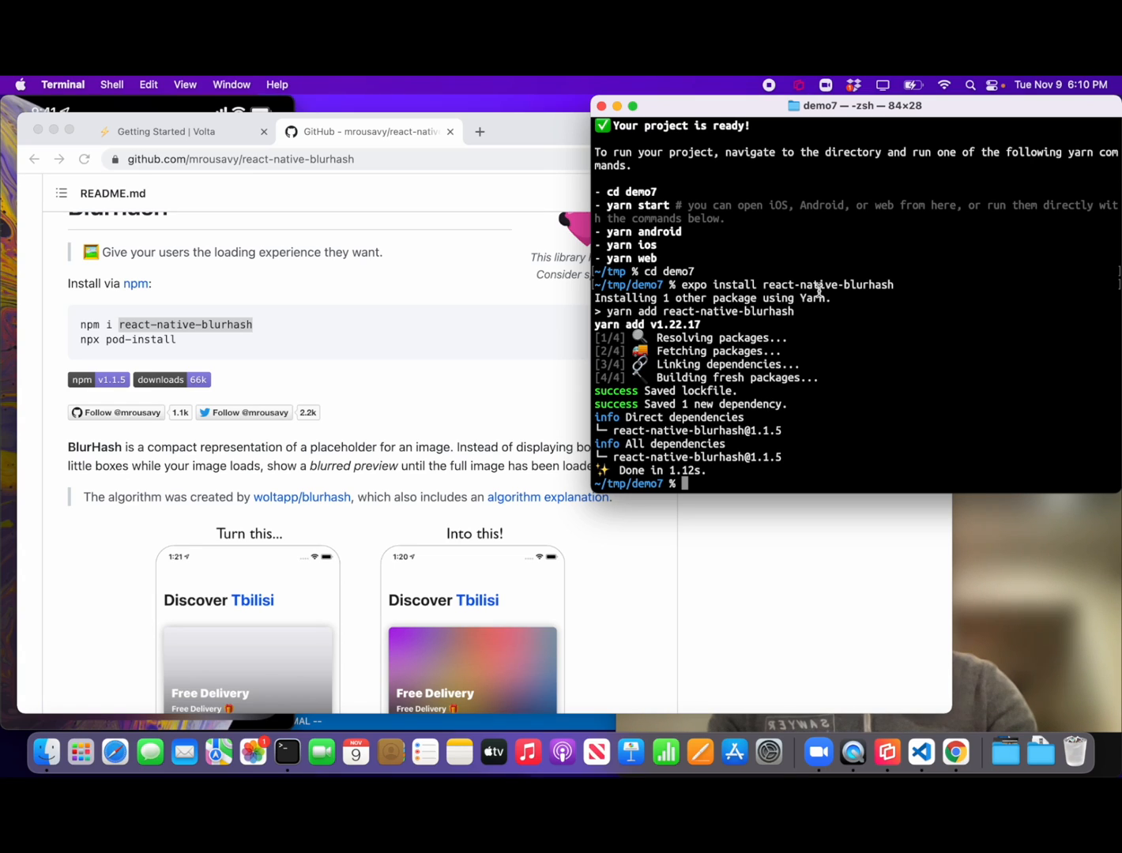
Step: Run eas build --profile development --platform all, reaching the Expo login prompt
type("eas build --profile")
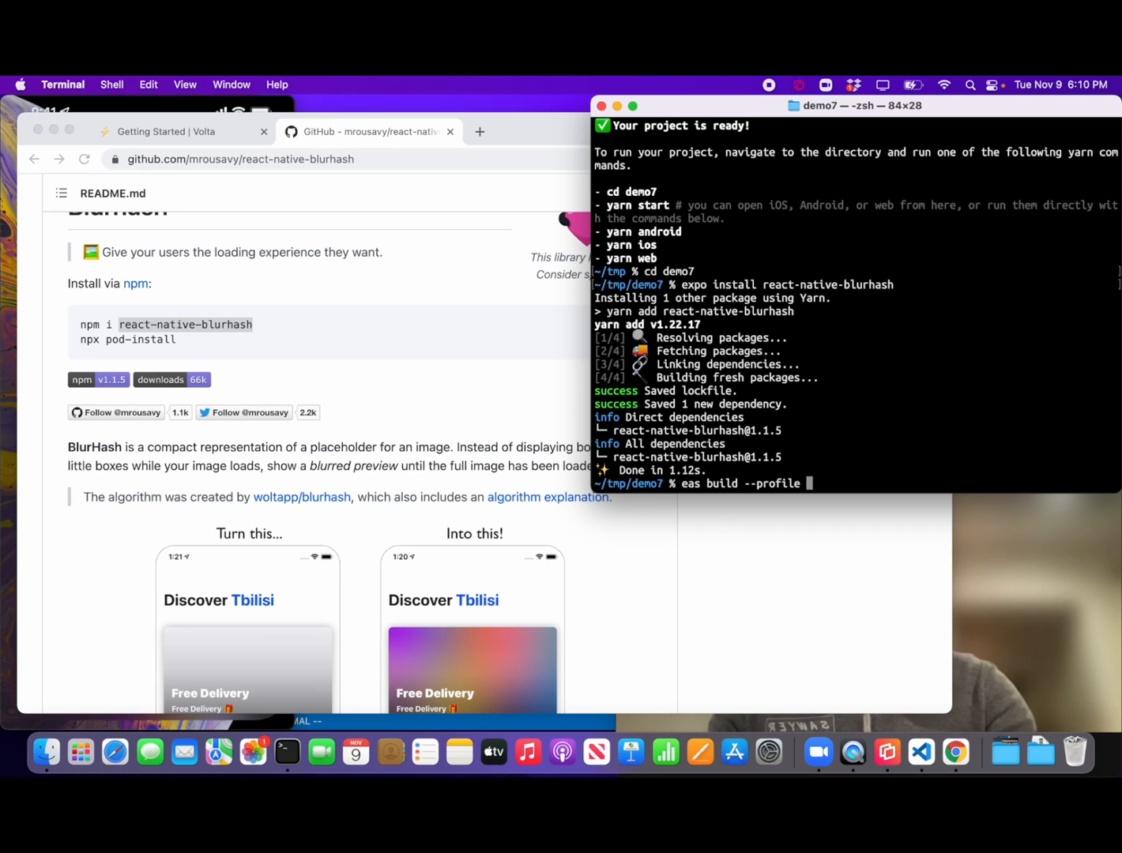
type("development -")
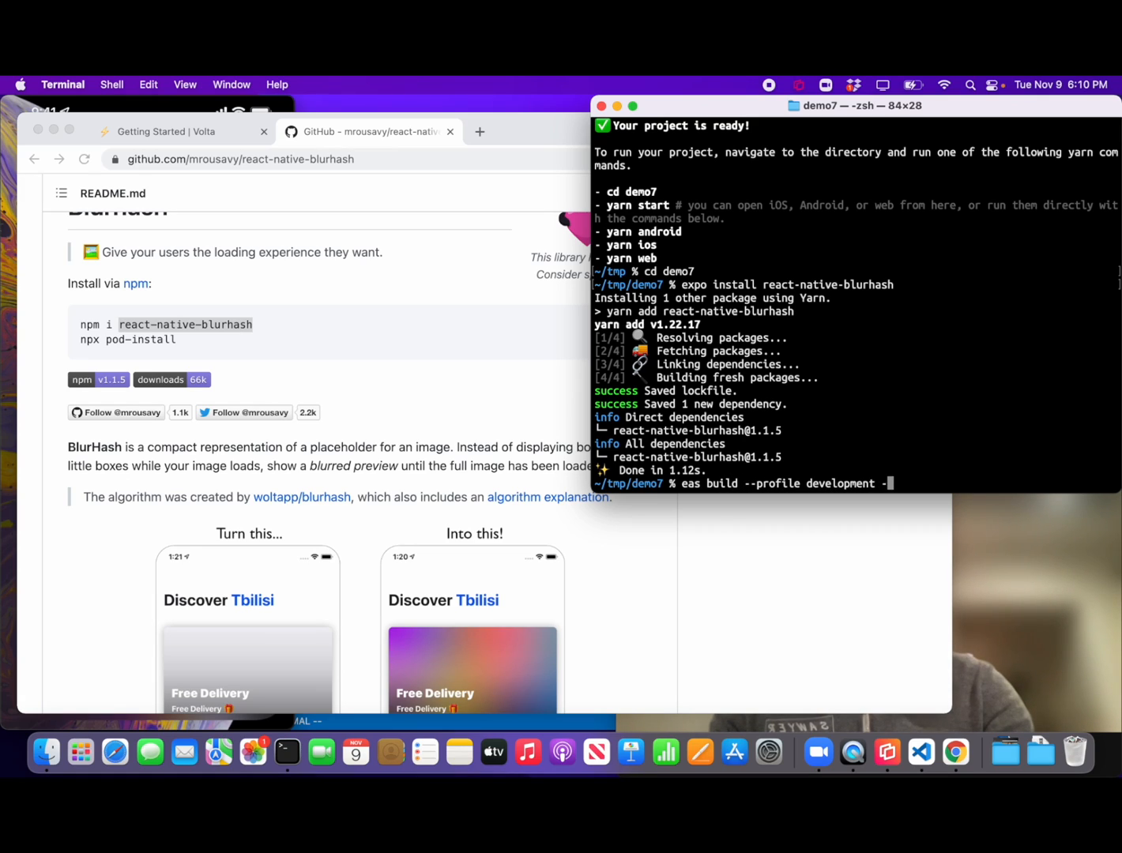
type("-platform all")
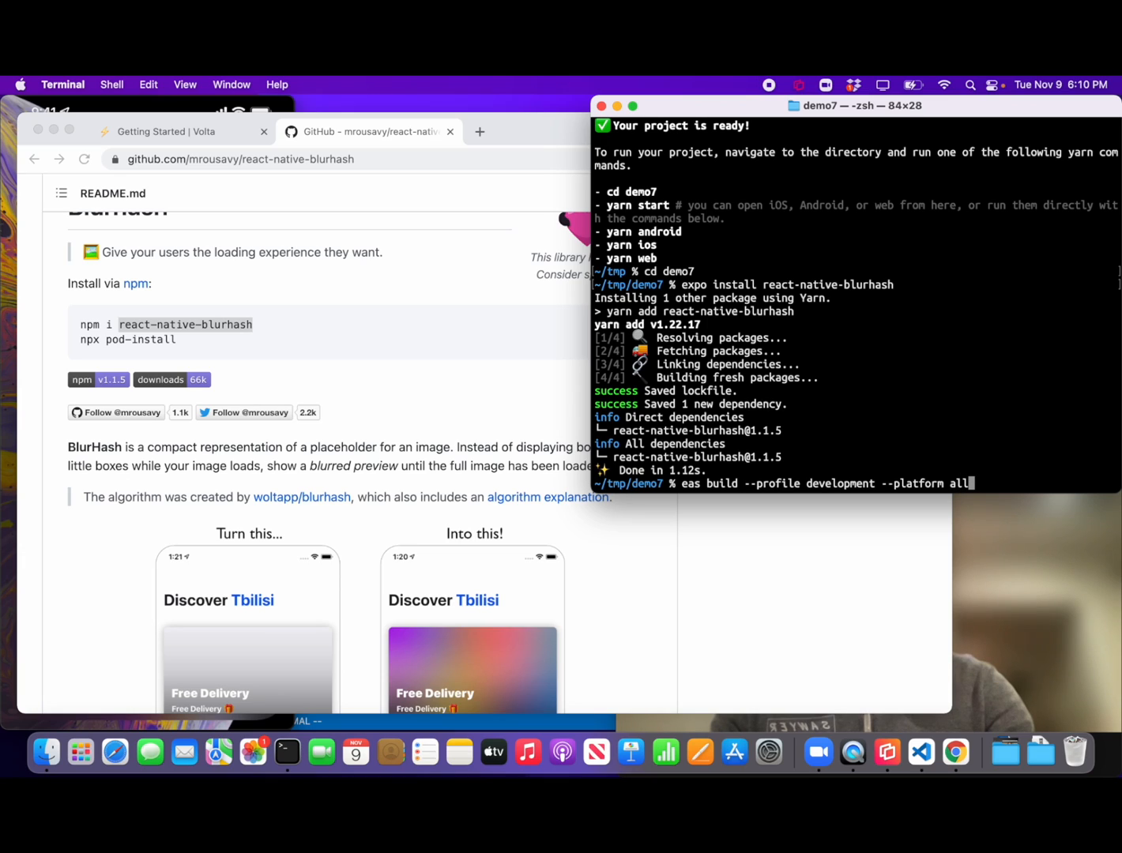
key("Return")
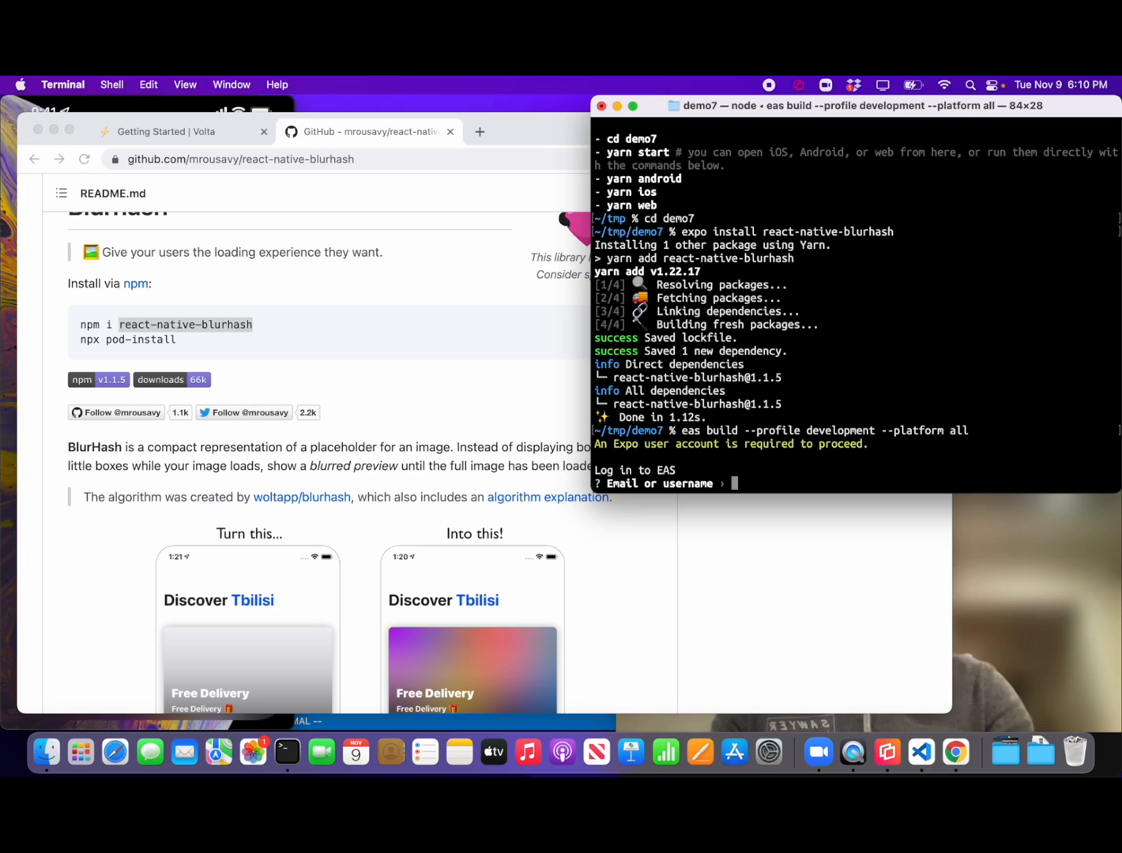
mouse_move(544, 130)
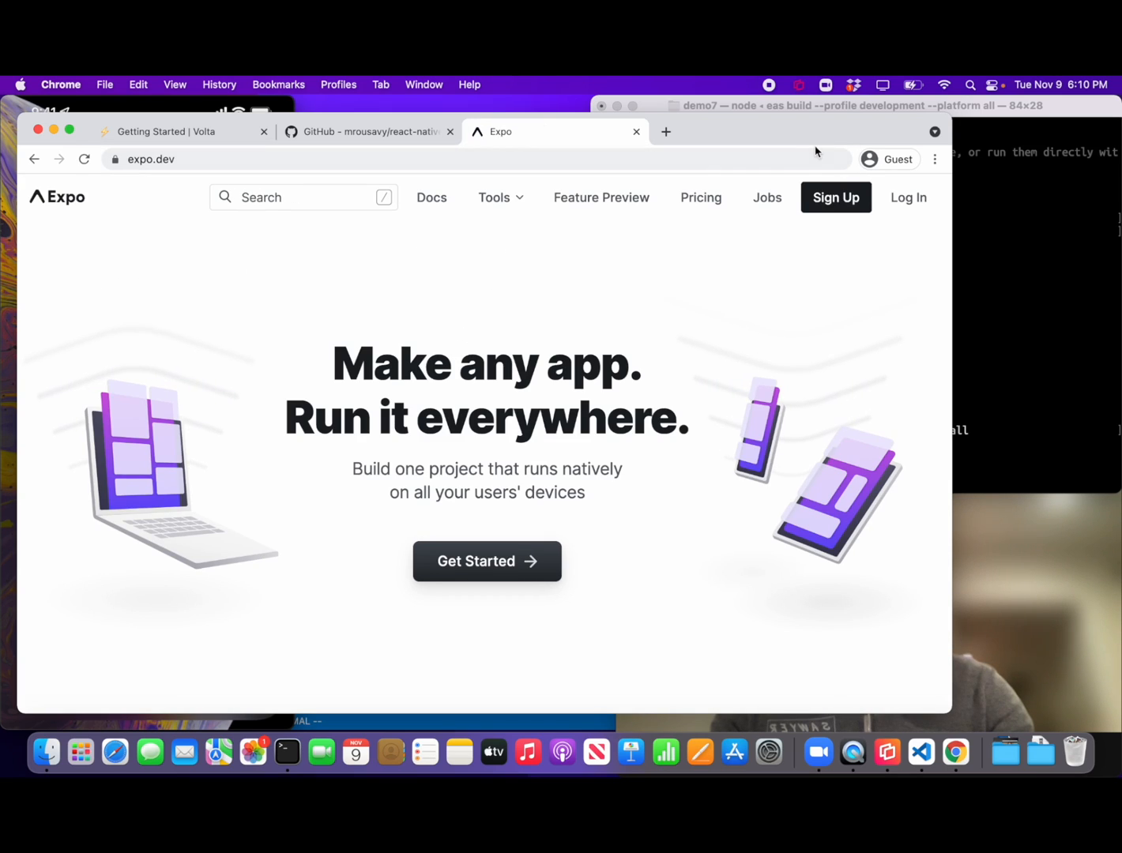
Step: Sign up a new Expo account ccheeverdemo7 with email and password, then return to Terminal
left_click(835, 198)
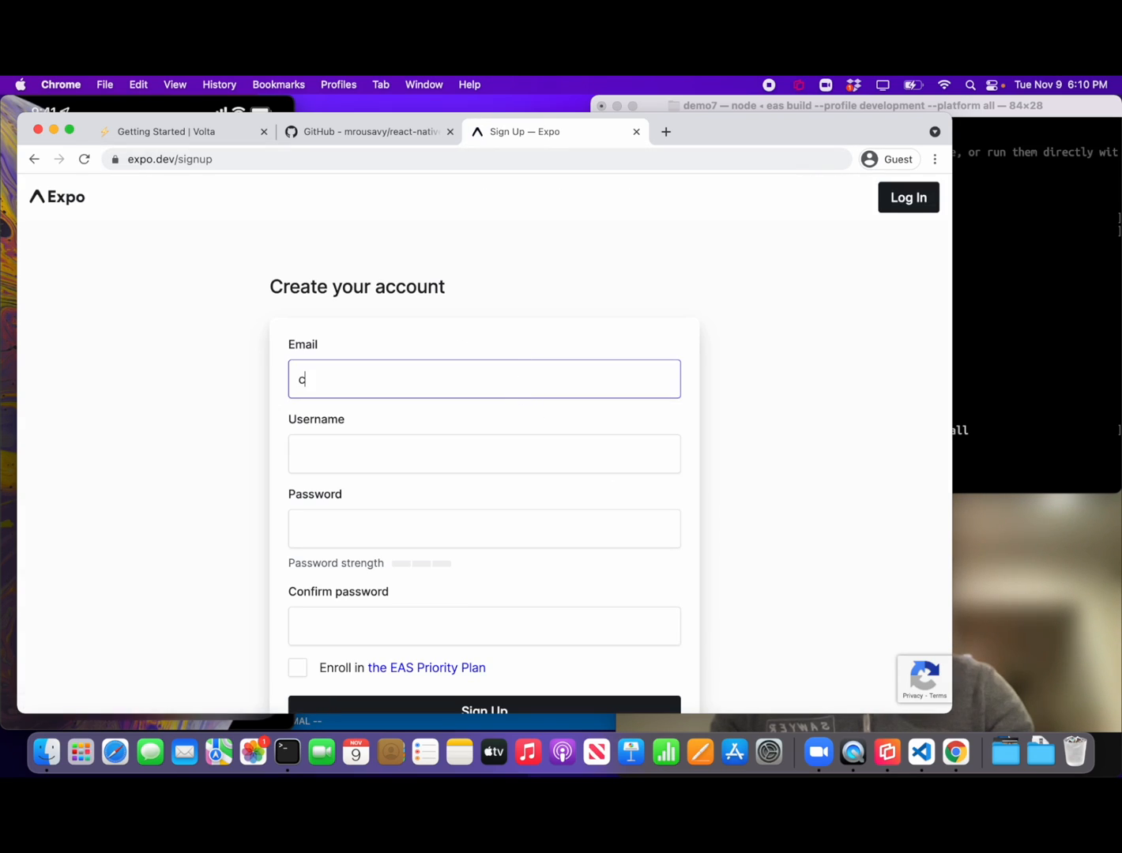
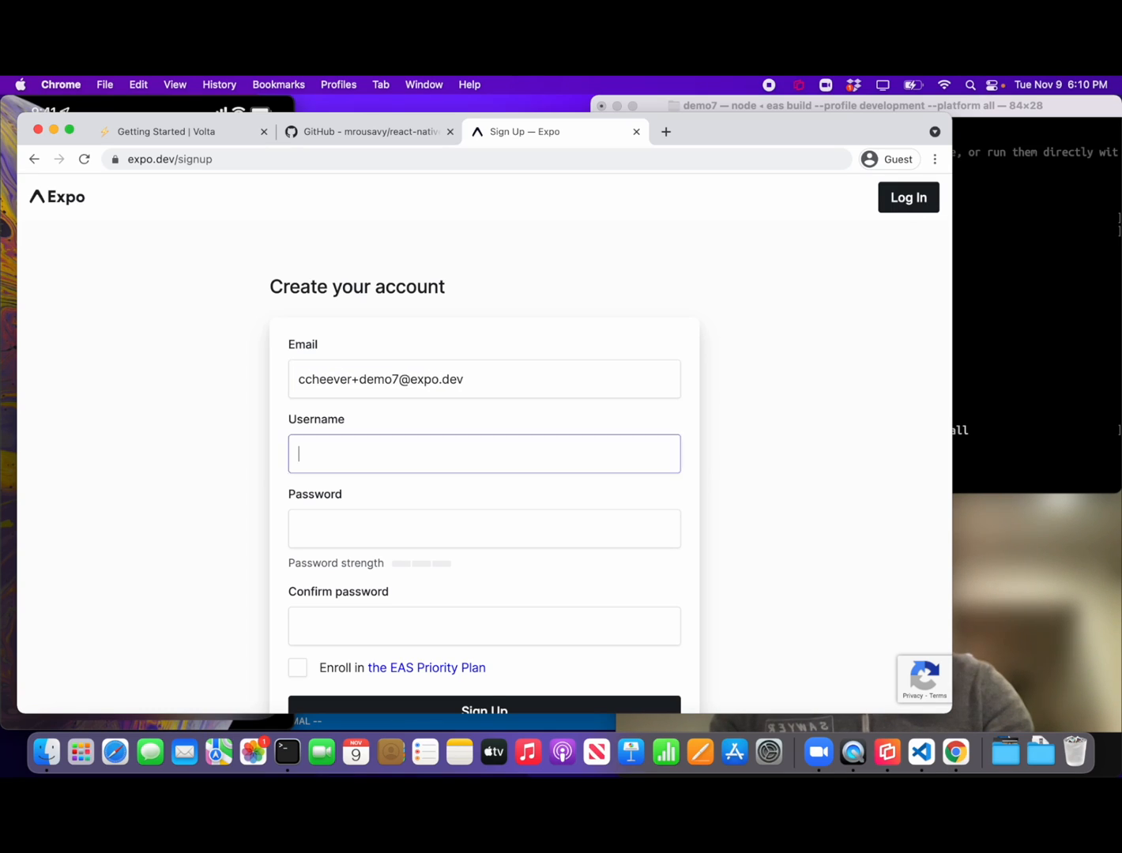
type("ccheeverdemo7")
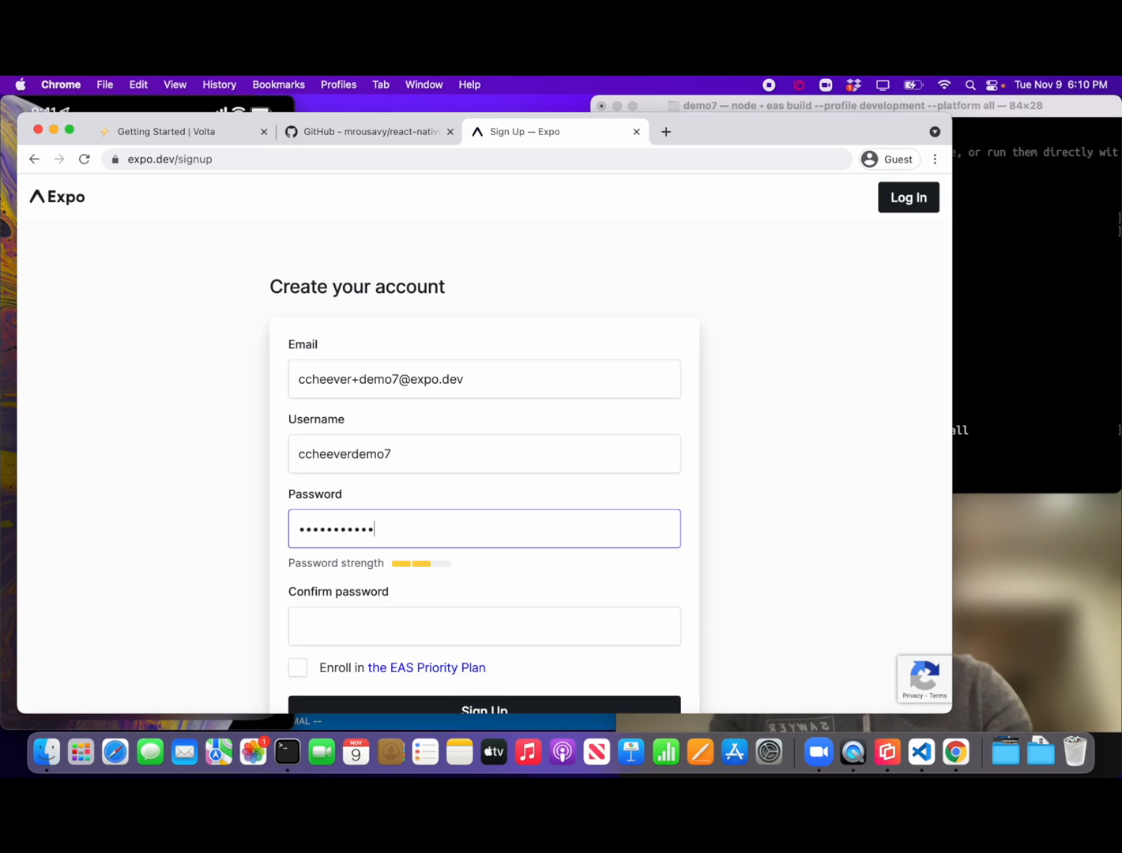
type("•••••••")
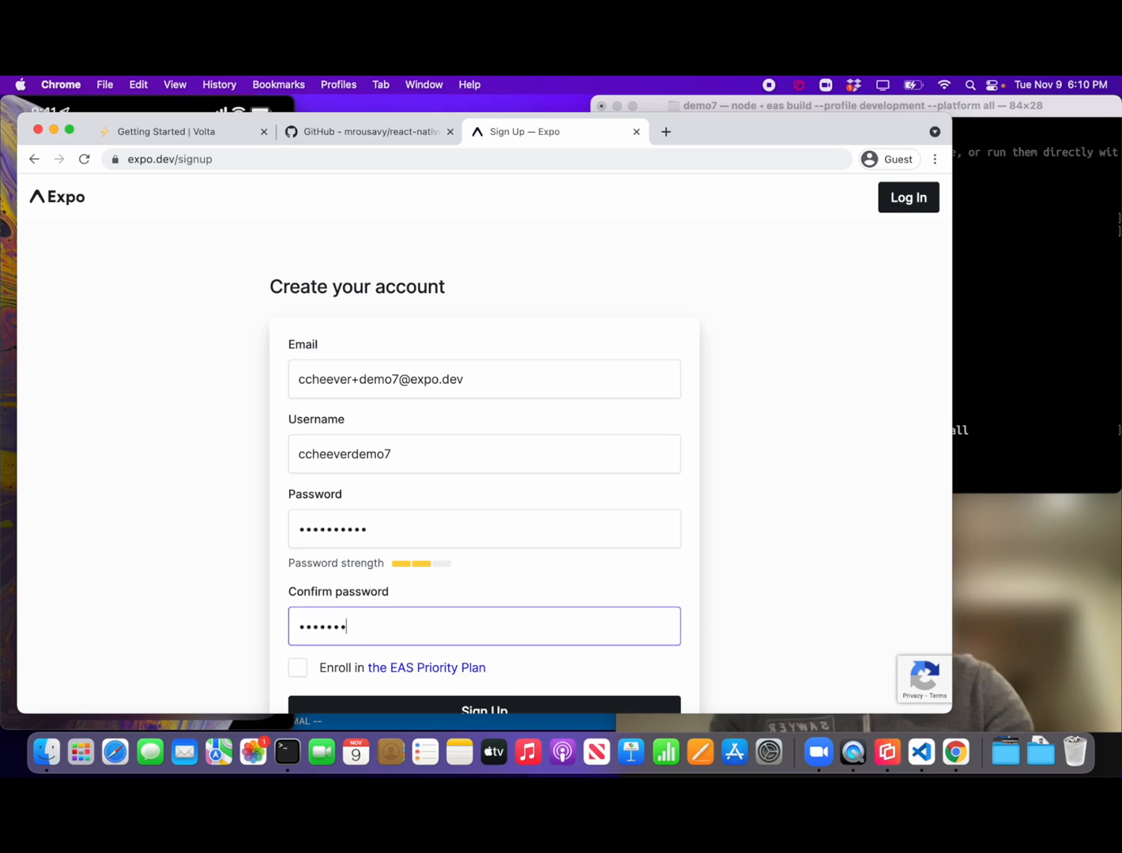
left_click(483, 711)
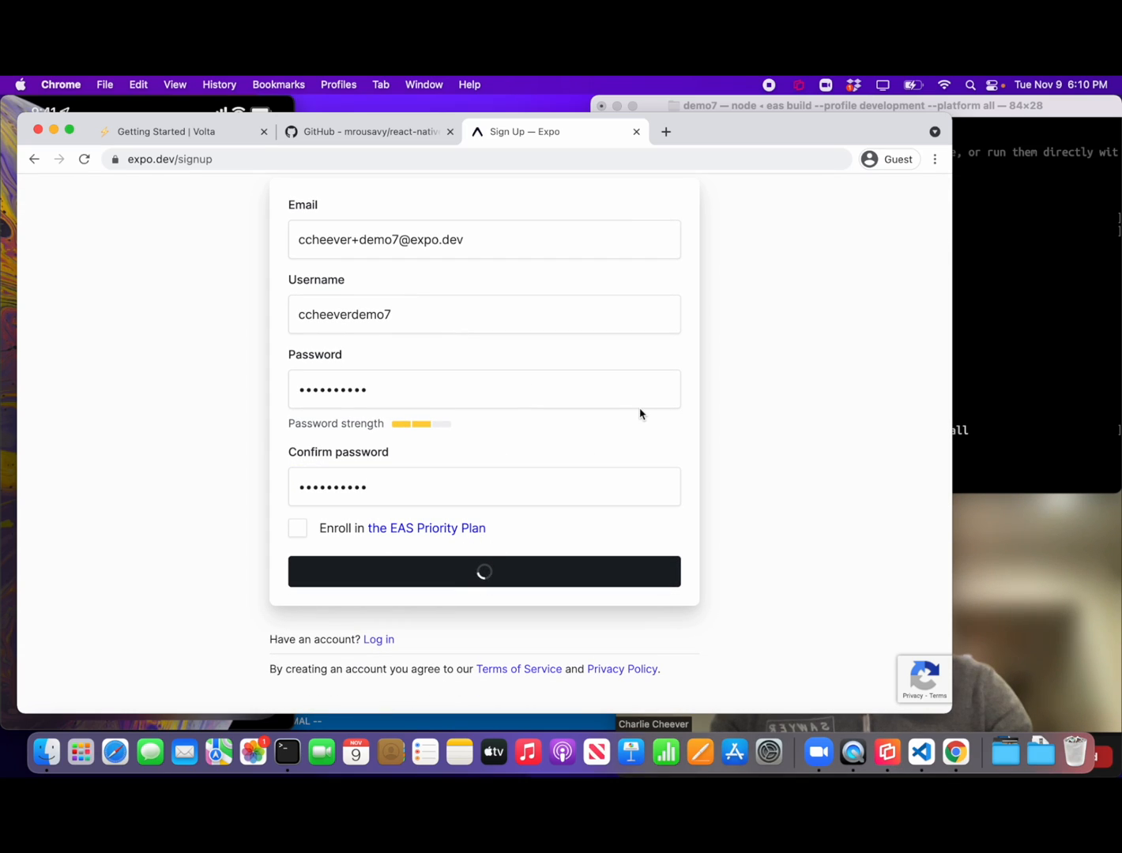
left_click(484, 572)
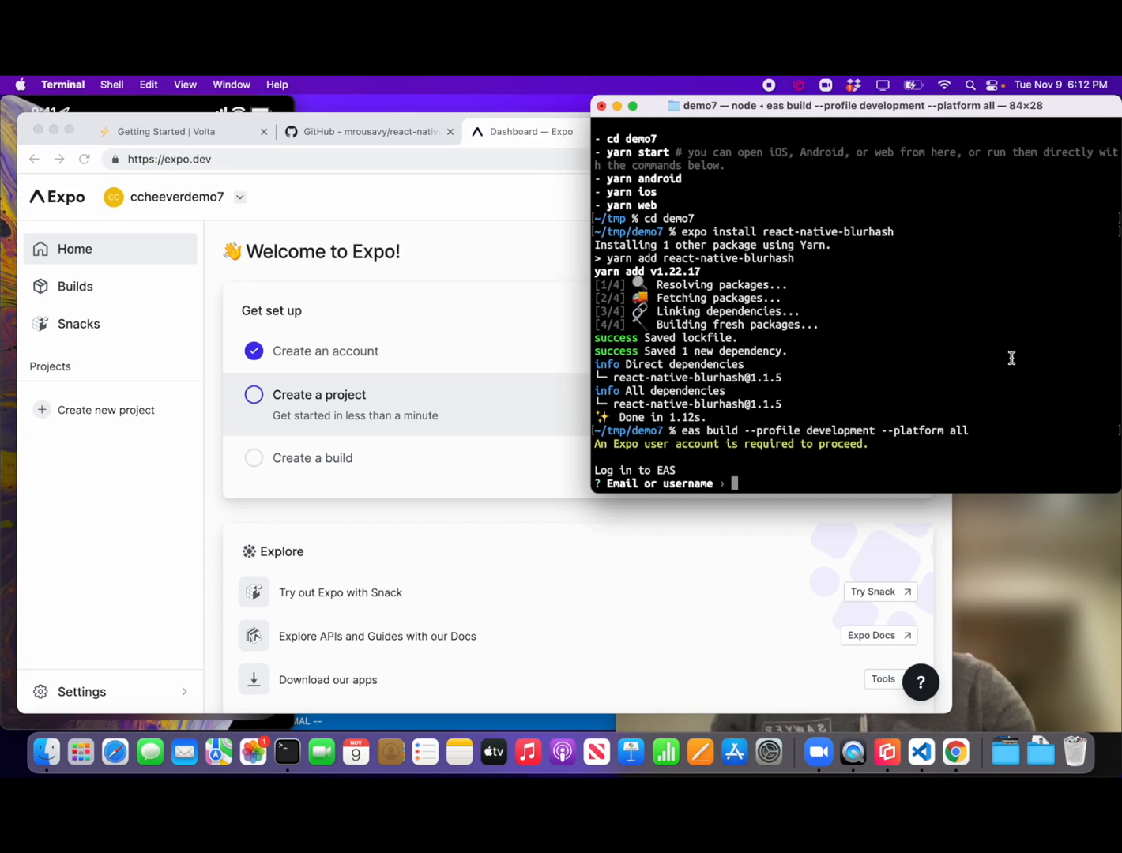
Step: Log in to EAS as ccheever and open demo7 in VS Code with code
type("ccheeverdemo7.demo7")
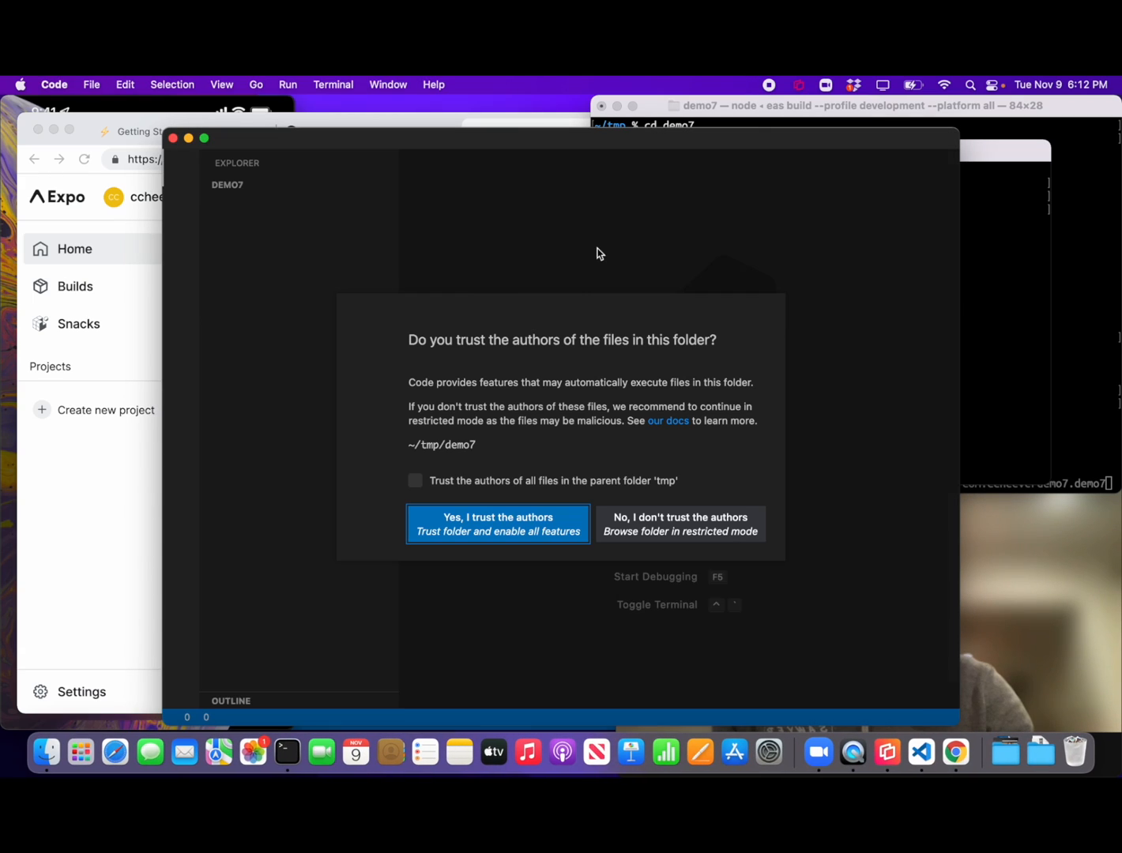
Step: Trust the demo7 folder's authors and view the generated eas.json
left_click(496, 525)
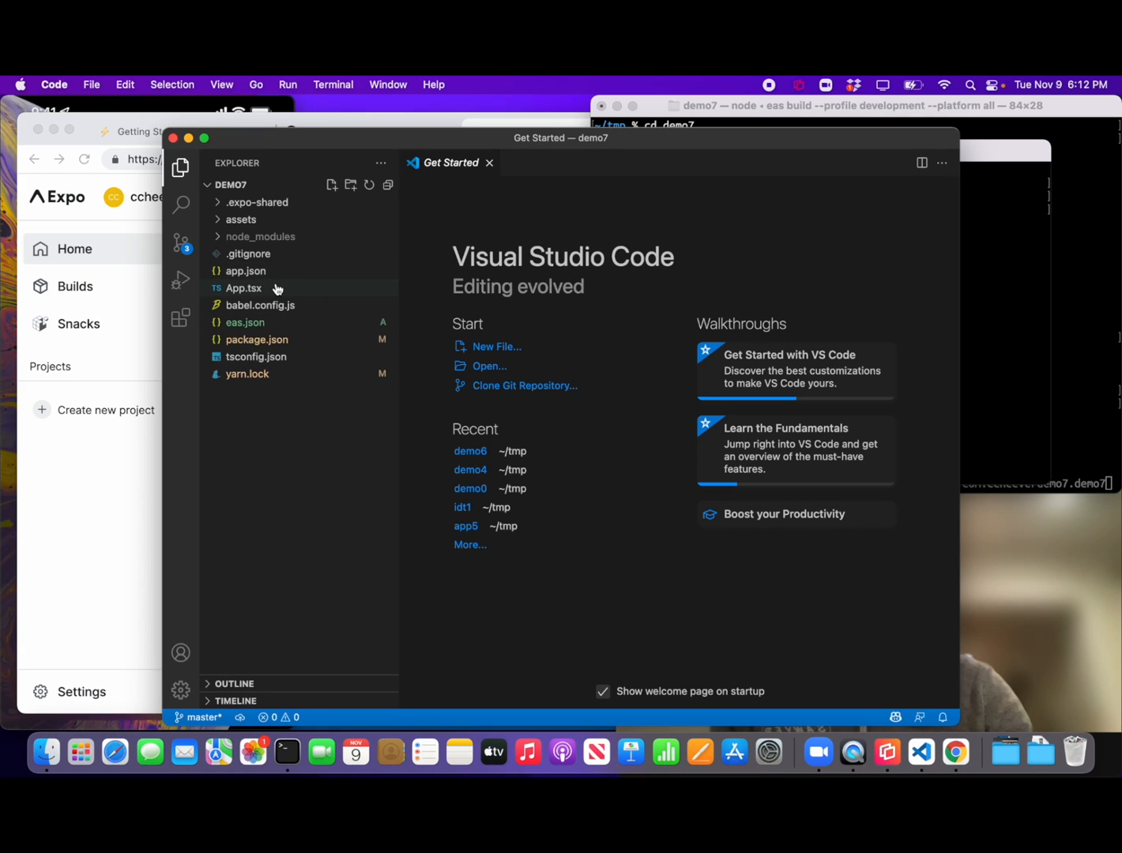
left_click(245, 322)
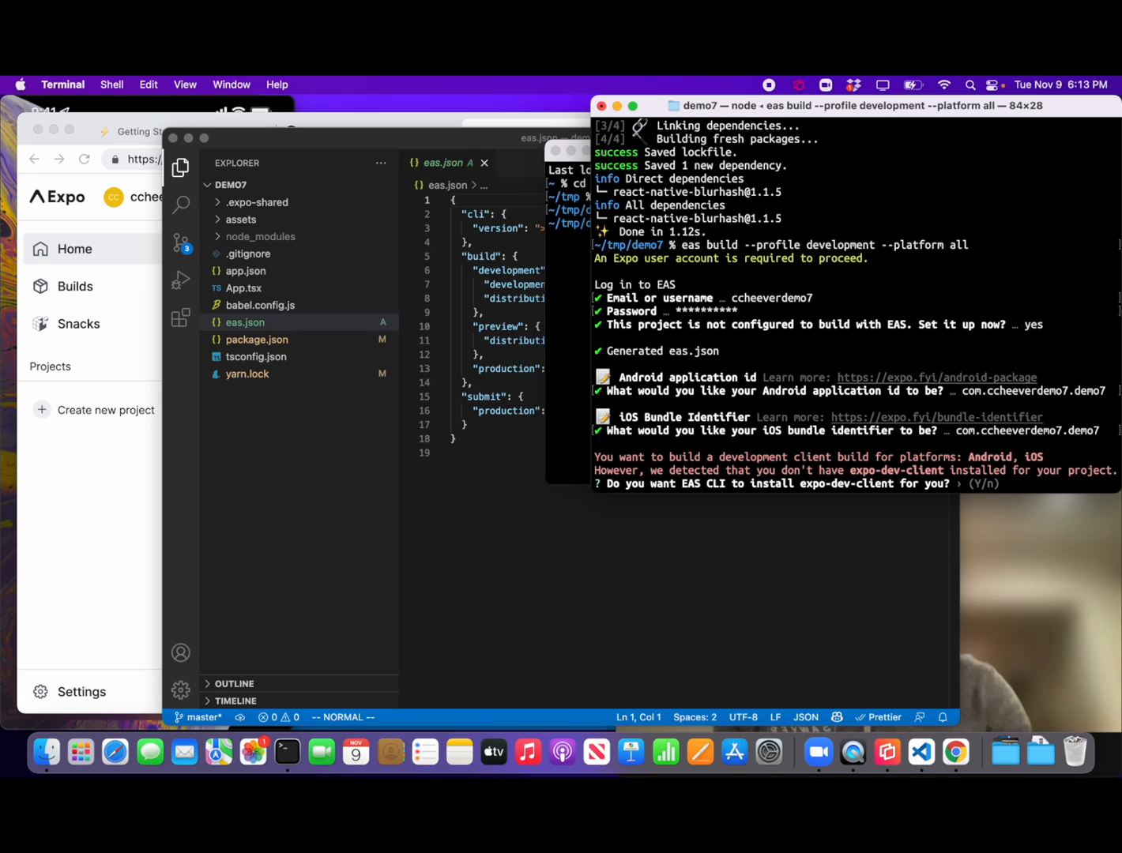
Step: Answer yes to installing expo-dev-client and yes to generating a new Android keystore
type("yes")
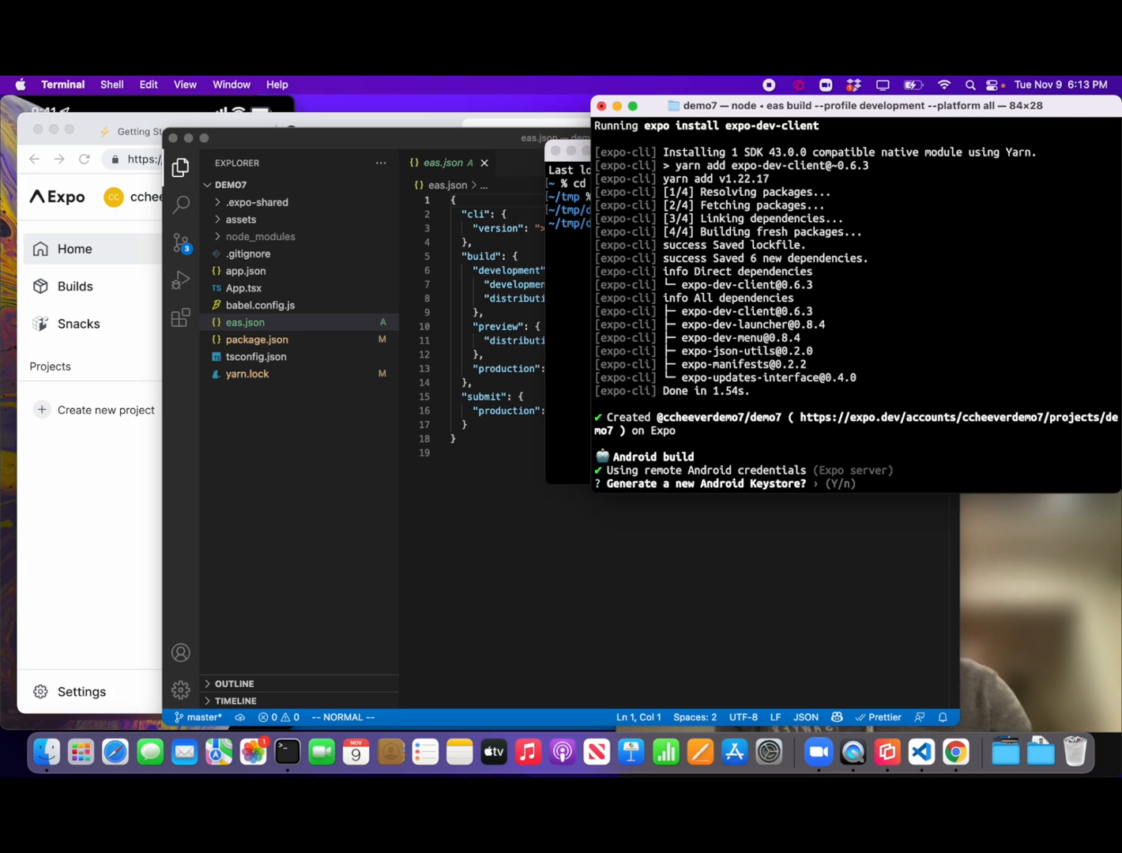
mouse_move(932, 366)
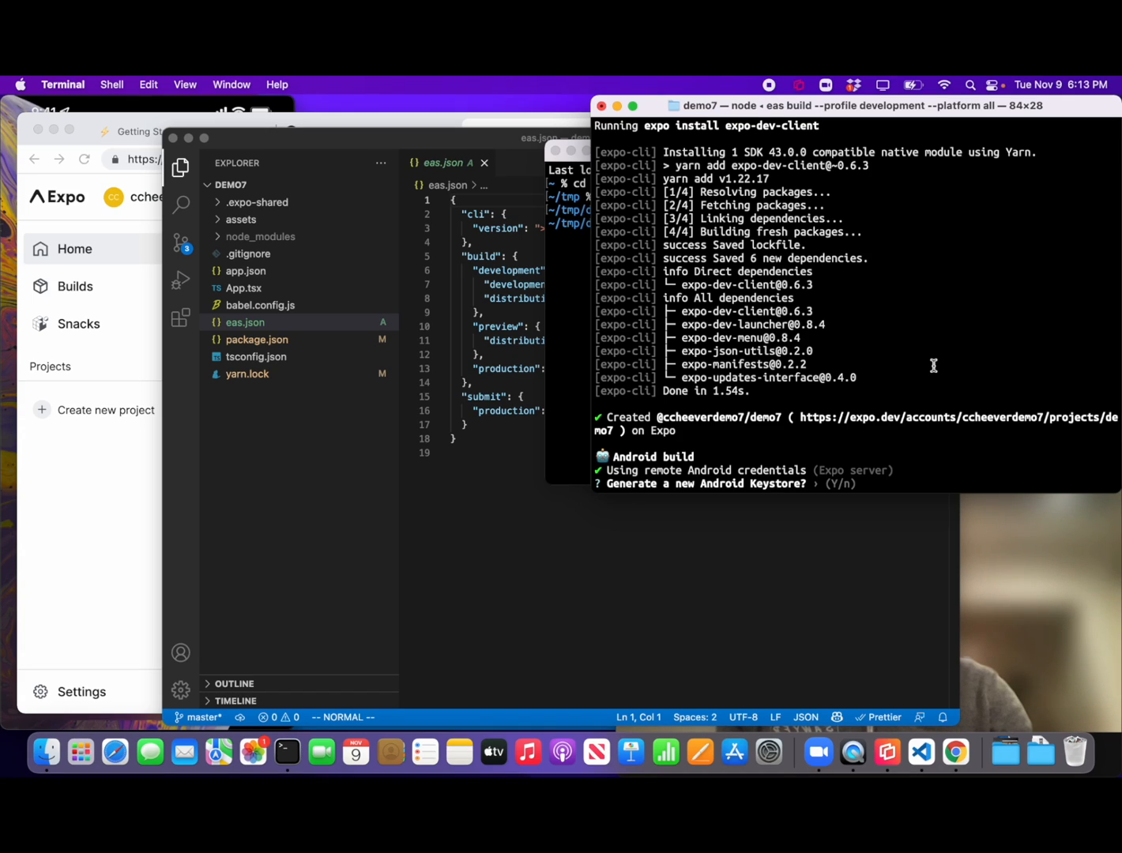
type("yes")
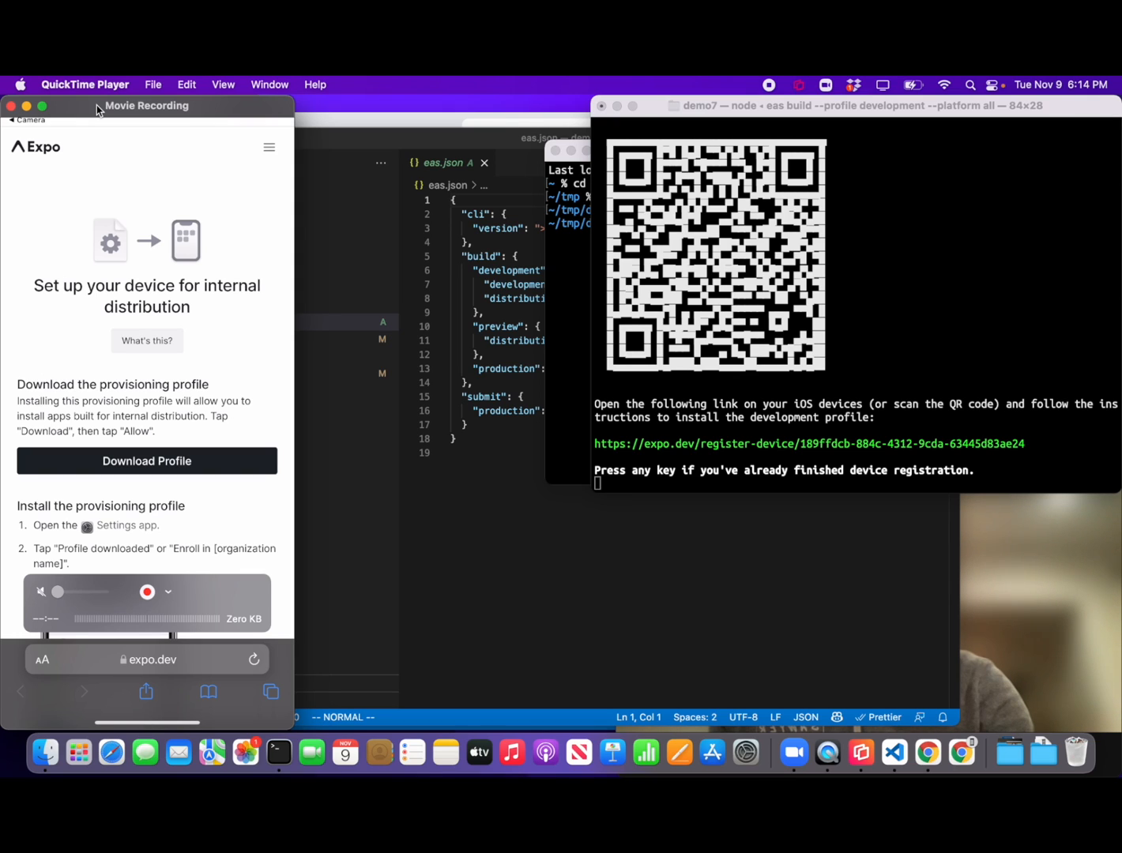
Step: Download the Expo provisioning profile on the iPhone and allow it
left_click(145, 462)
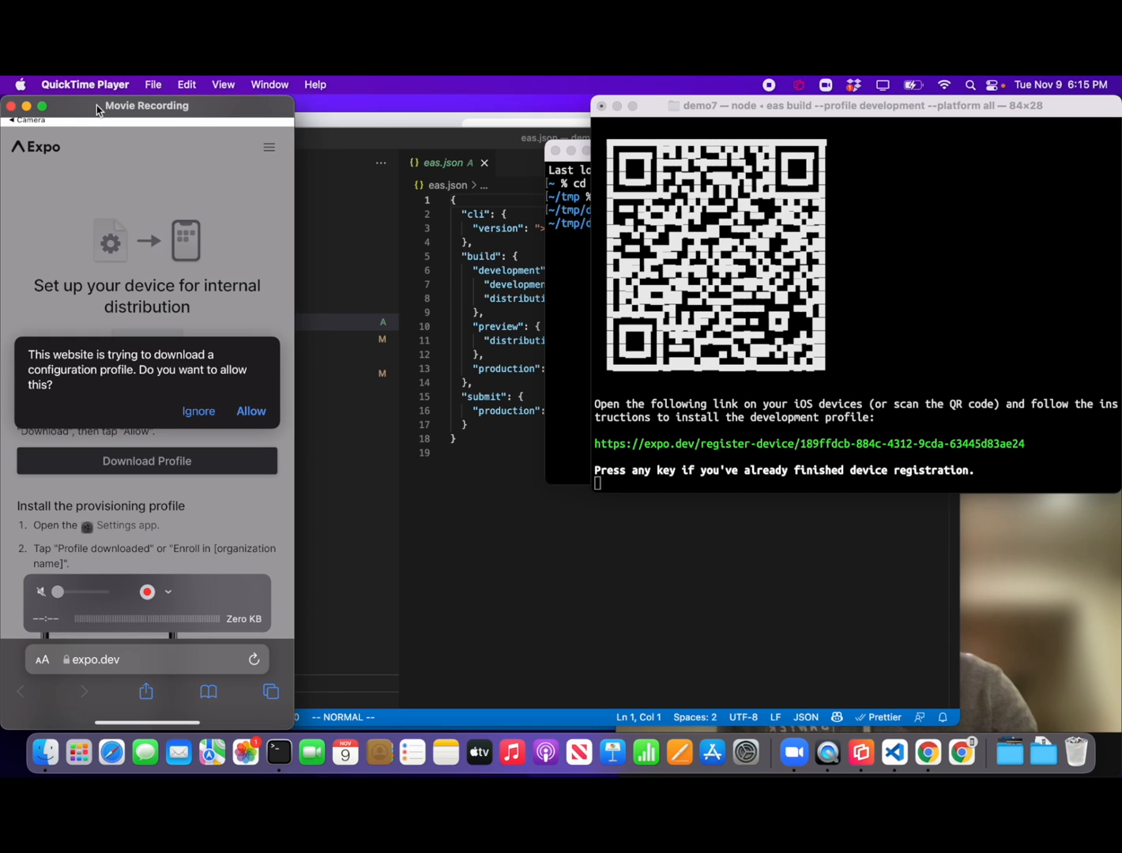
left_click(250, 411)
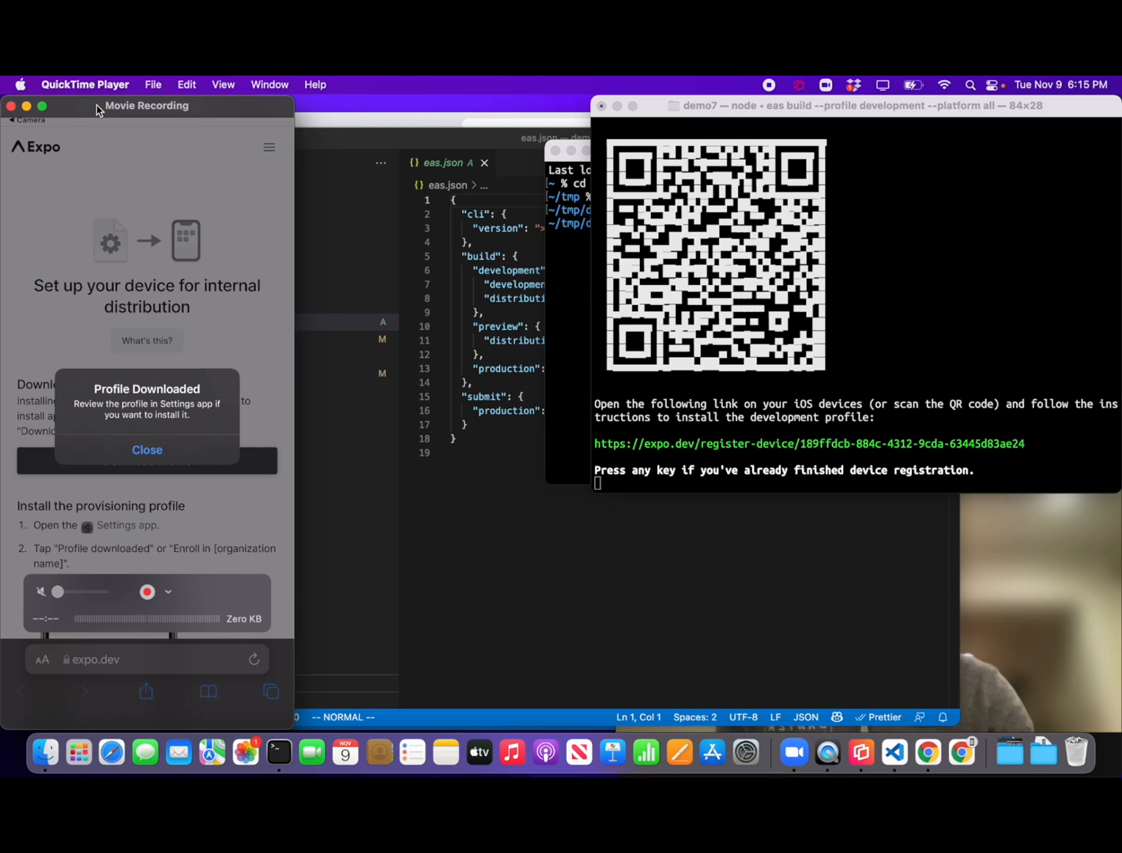
left_click(147, 449)
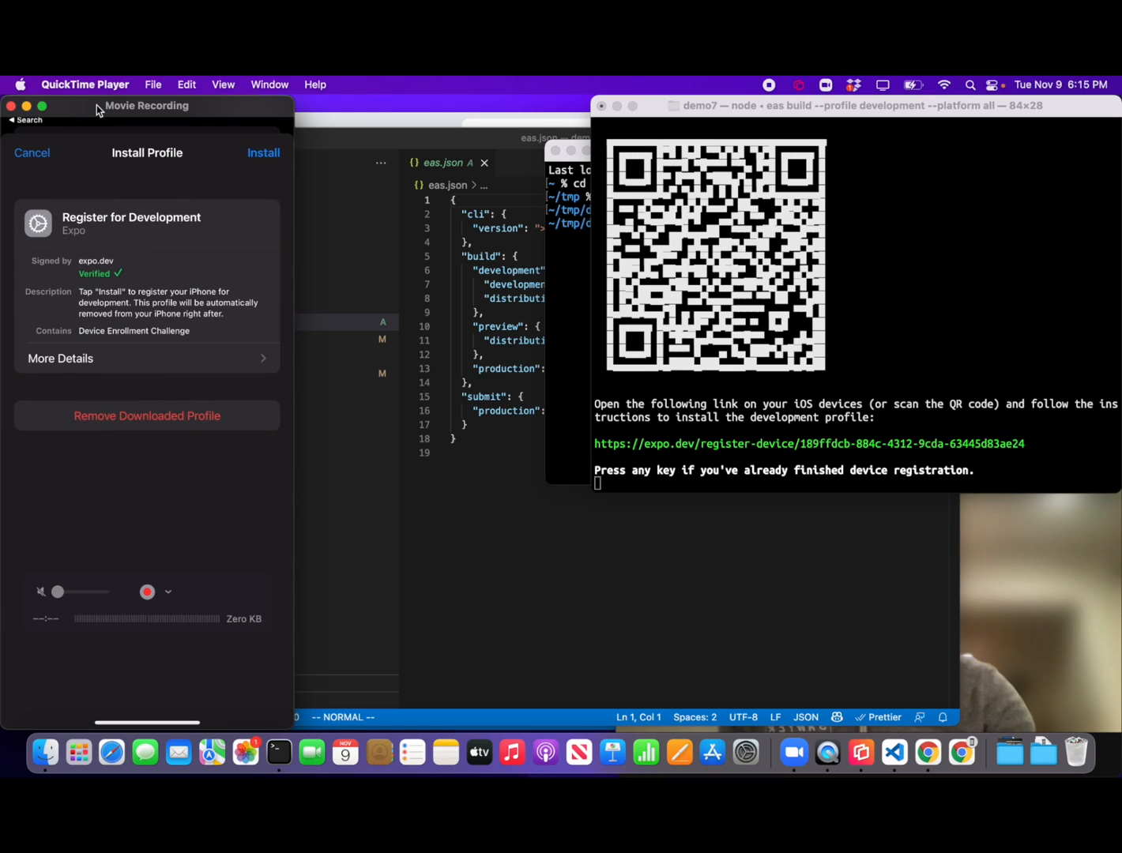
Step: Install the Register for Development profile in Settings, entering the passcode to confirm
left_click(262, 152)
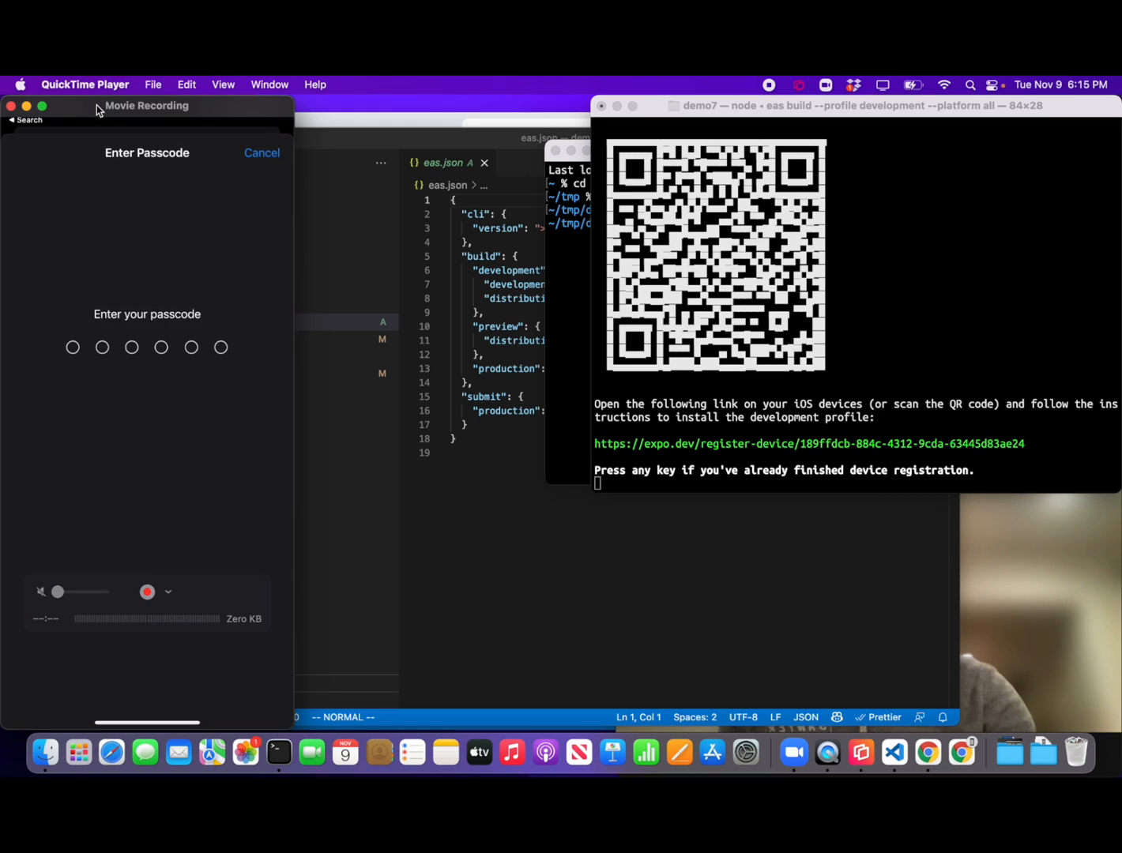
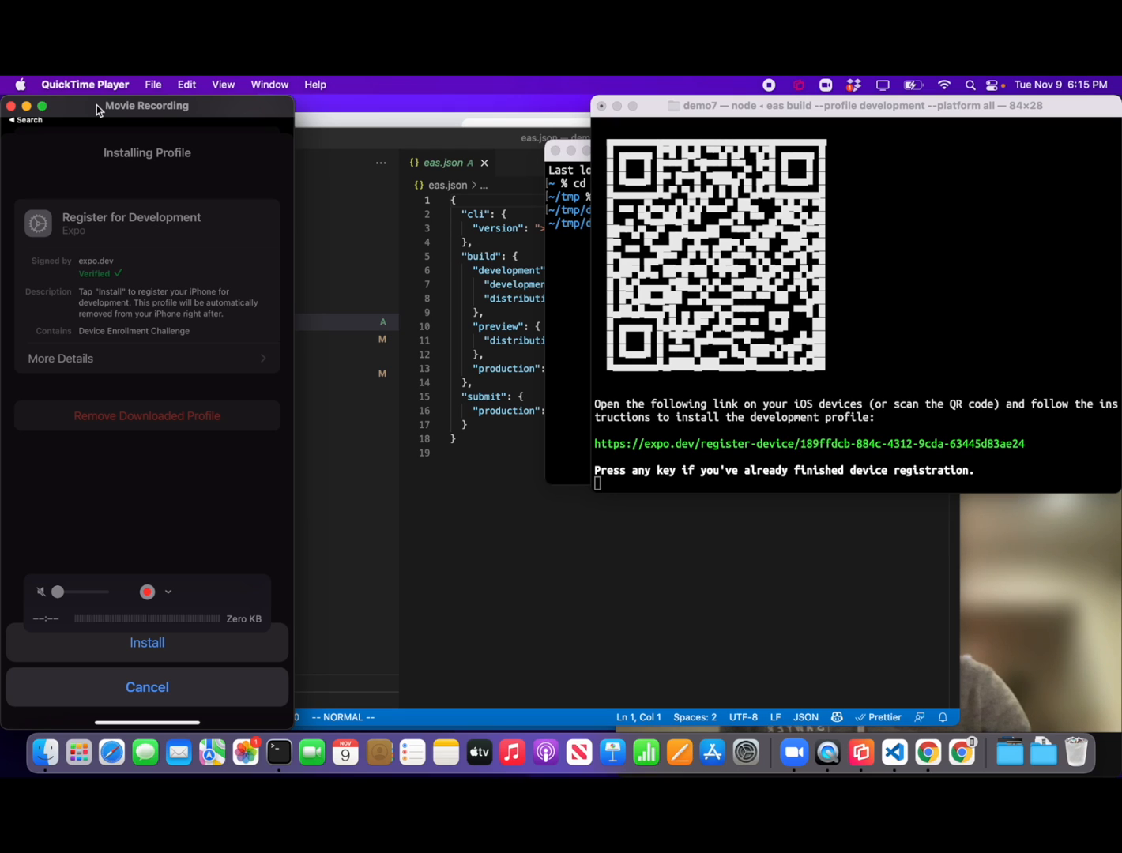
left_click(145, 642)
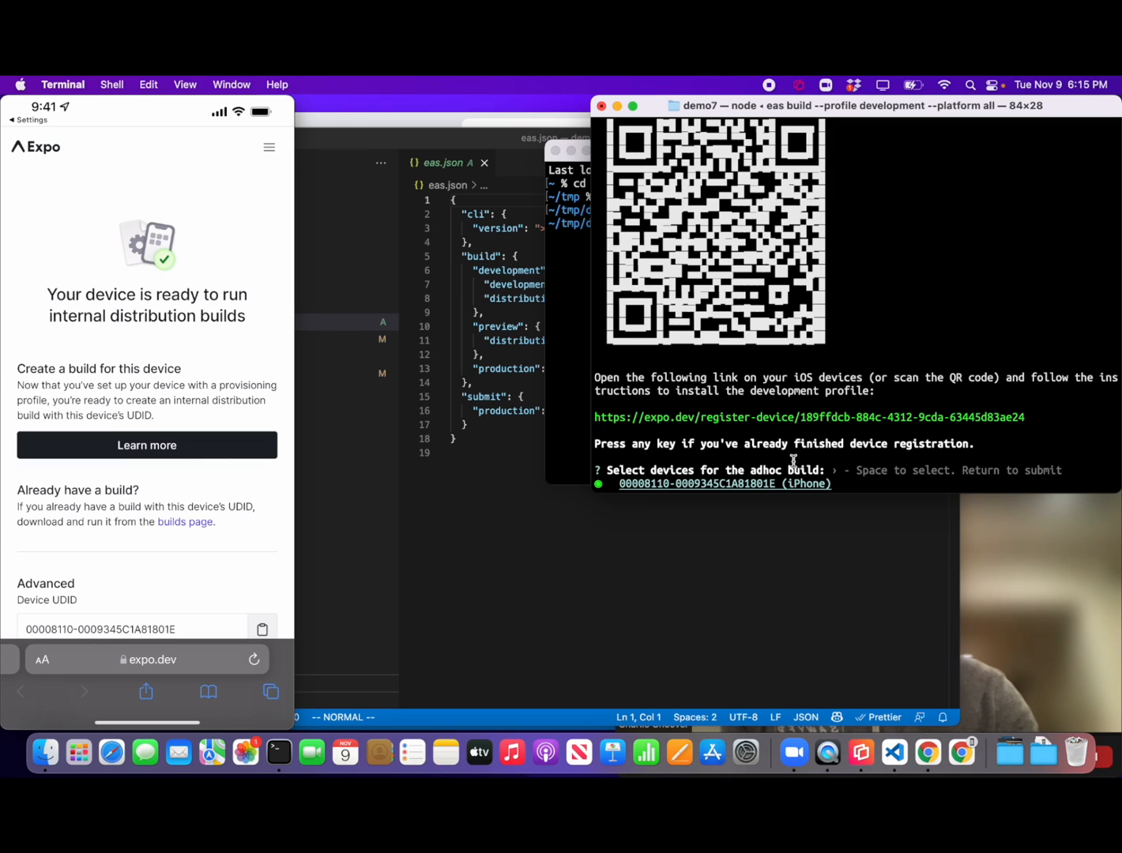
Step: Continue past device registration so the Android and iOS builds can finish
key("return")
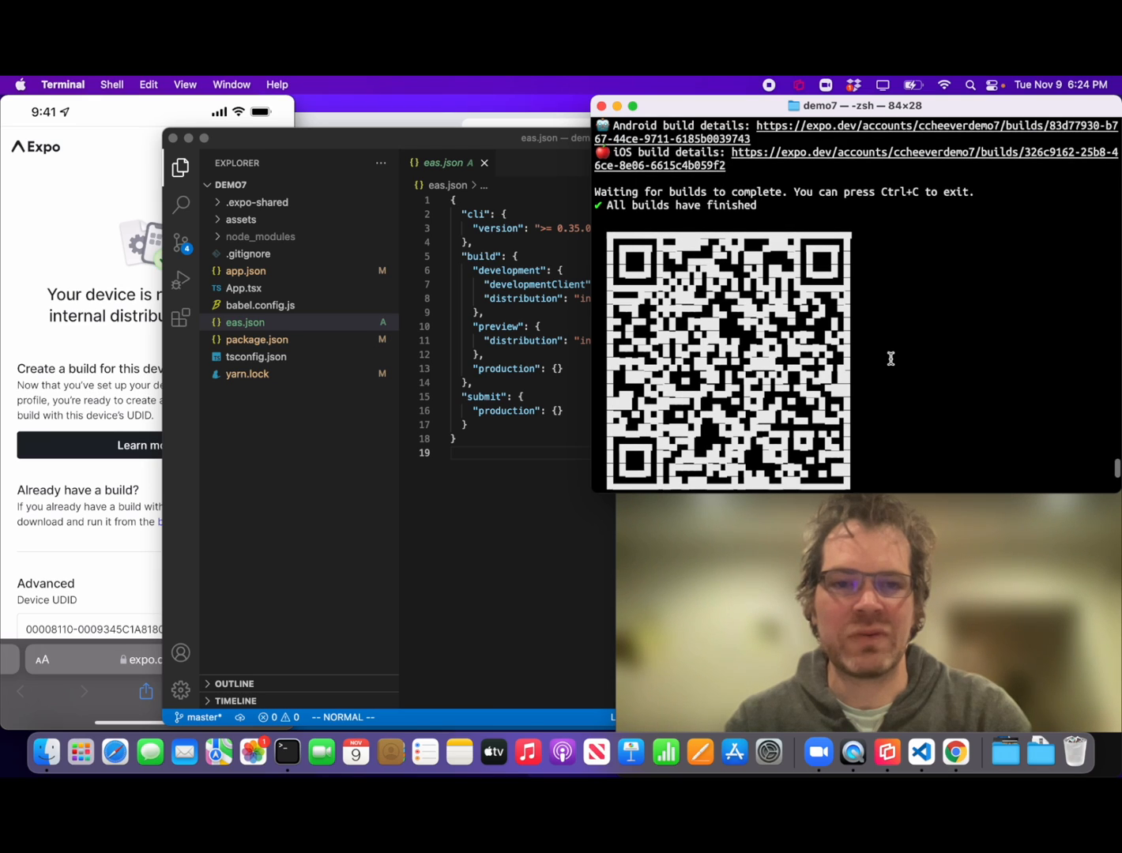
Step: Bring up the install QR code and link from the iOS build link in the EAS output
right_click(891, 360)
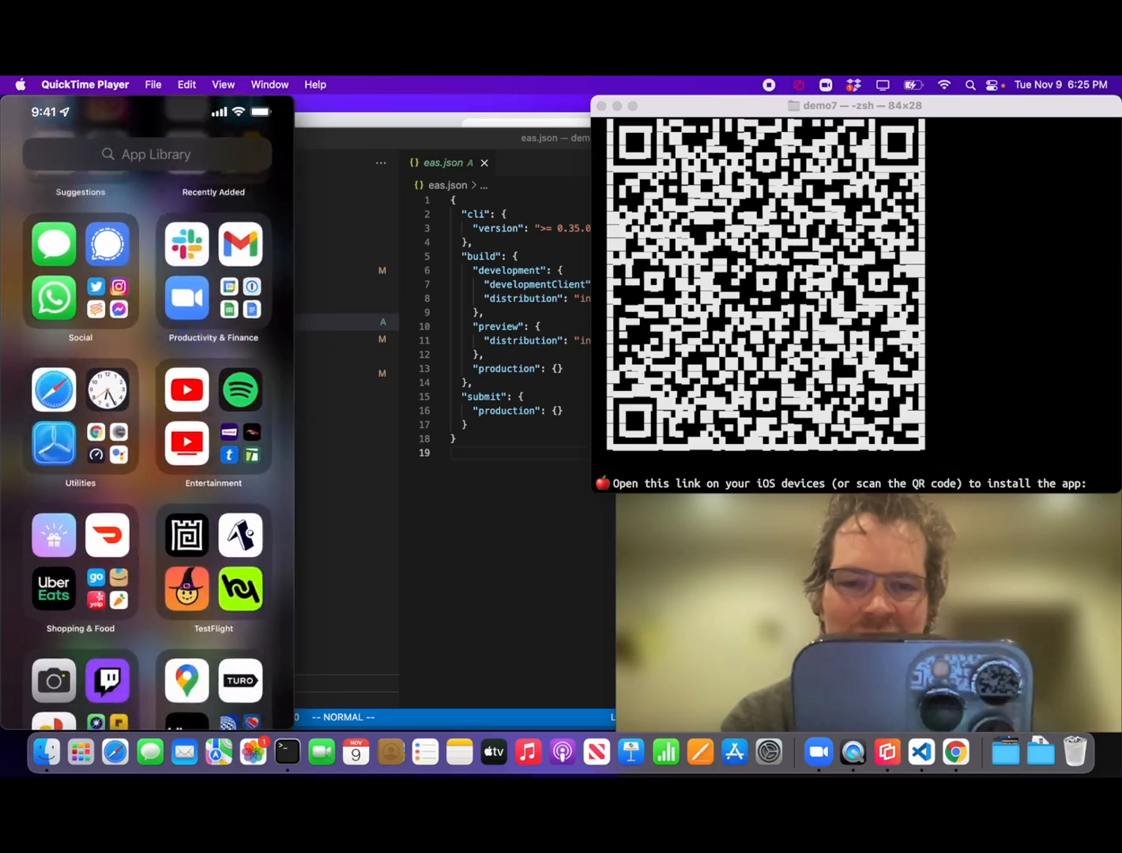
Step: Find demo7 via App Library search for 'Demo', launch it, and dismiss the 'Got it' welcome
left_click(145, 154)
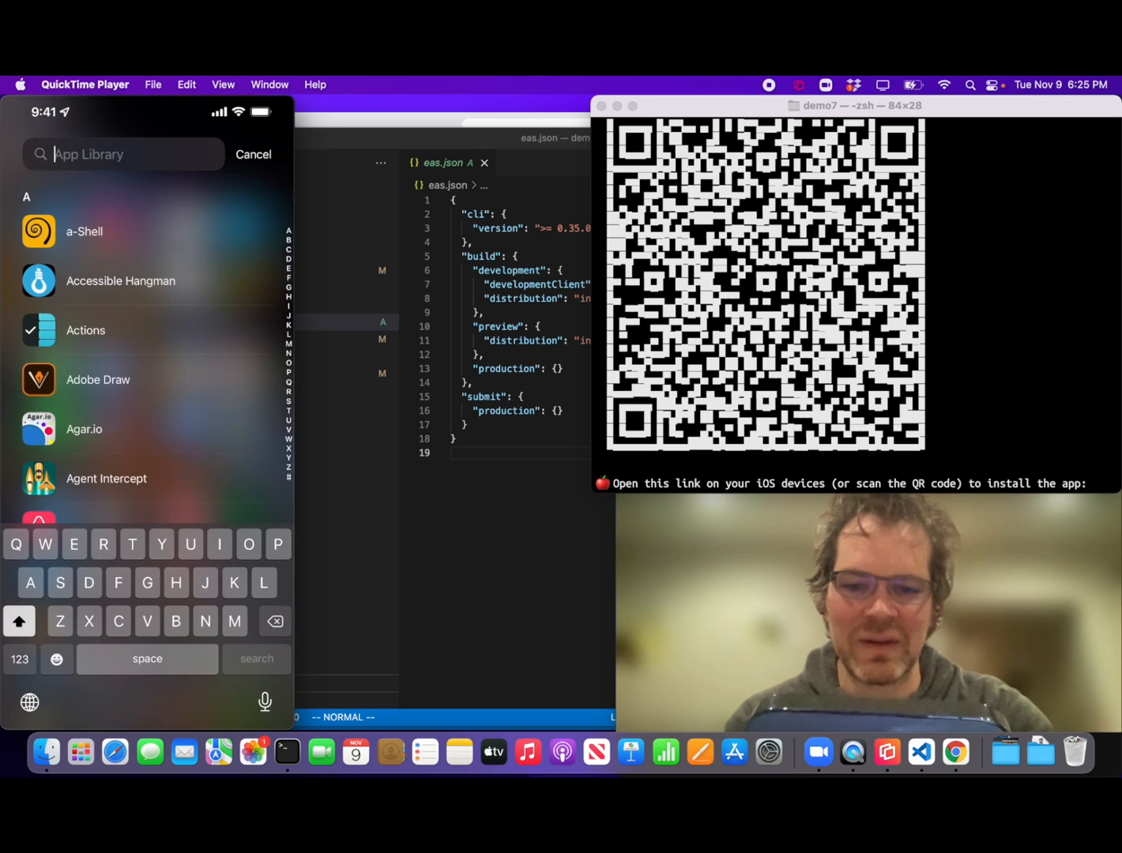
type("Demo")
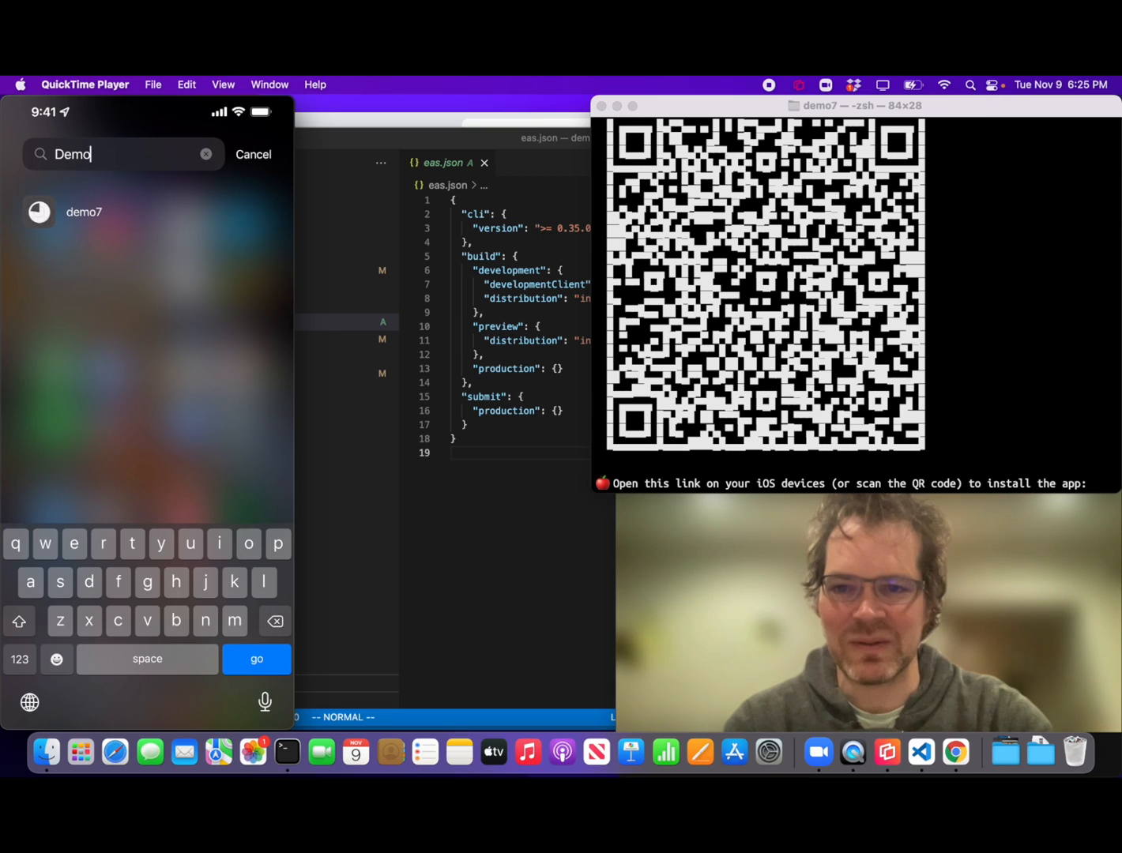
left_click(82, 212)
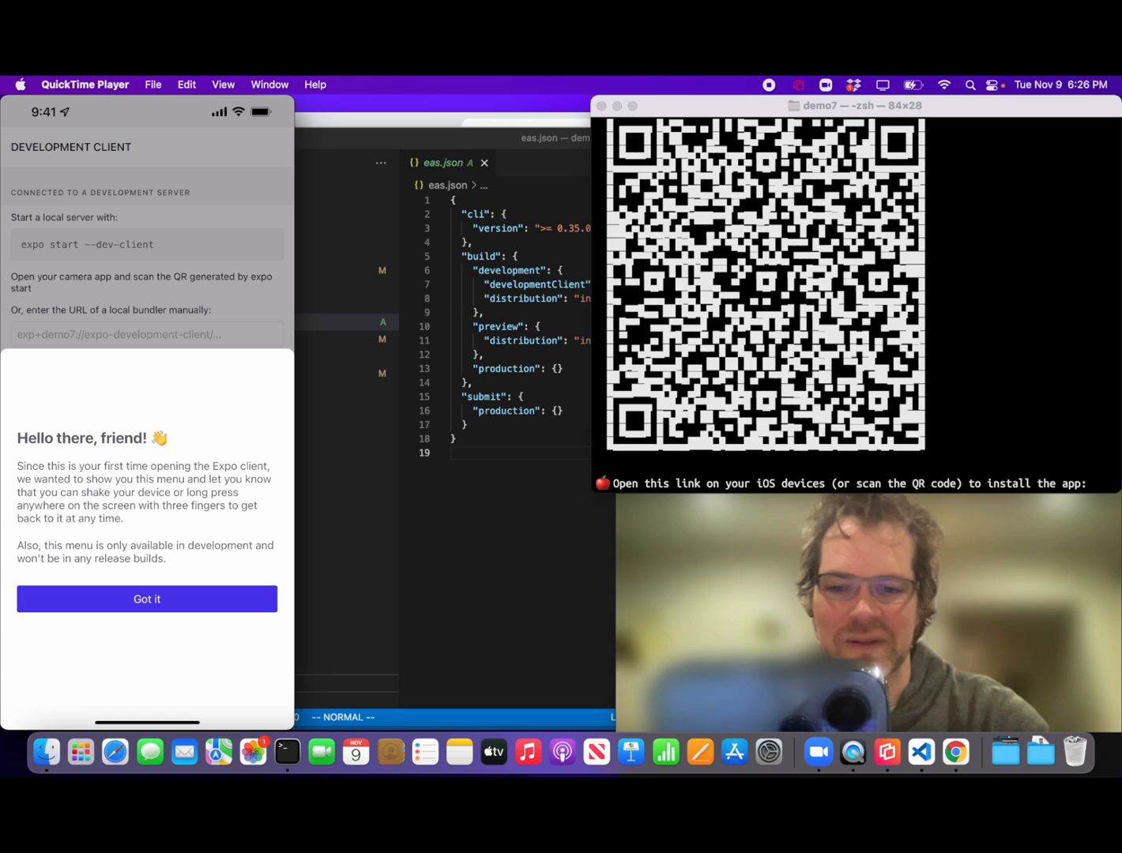
left_click(146, 599)
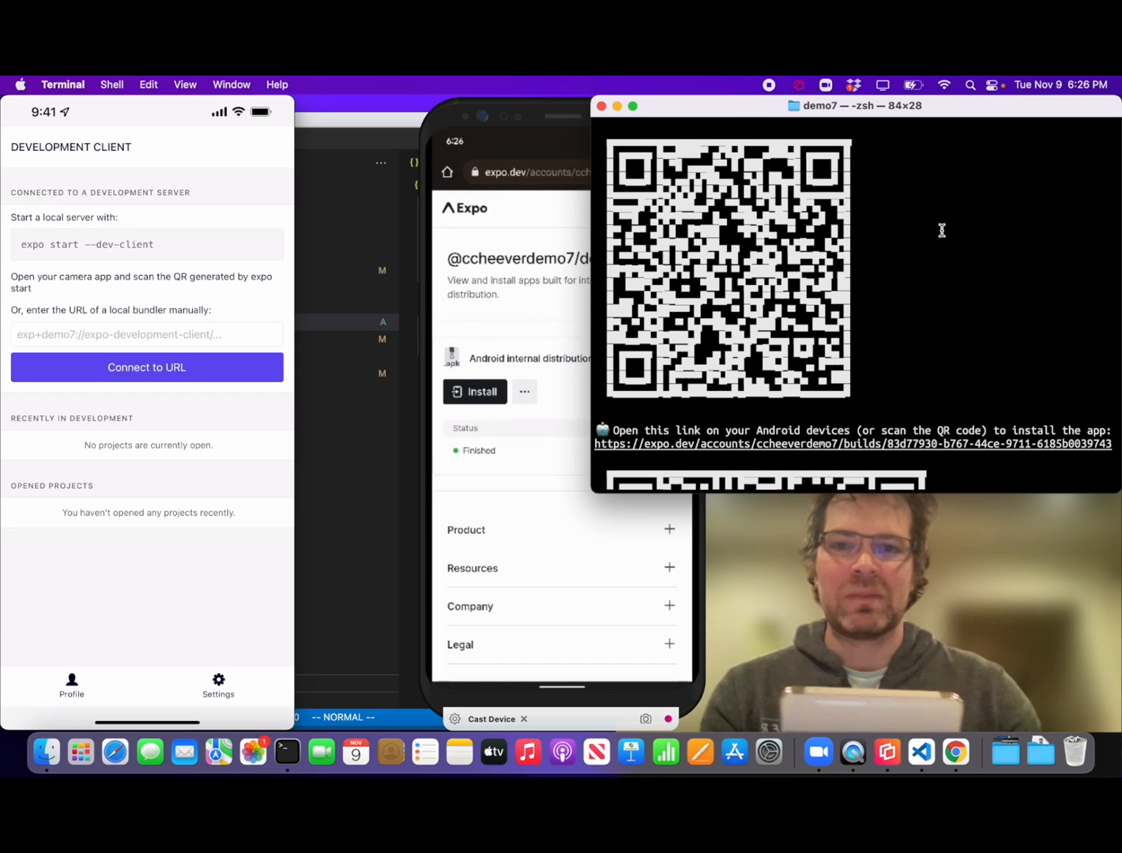
Step: Bring the mirrored Android phone forward showing demo7's Android build install page
left_click(561, 118)
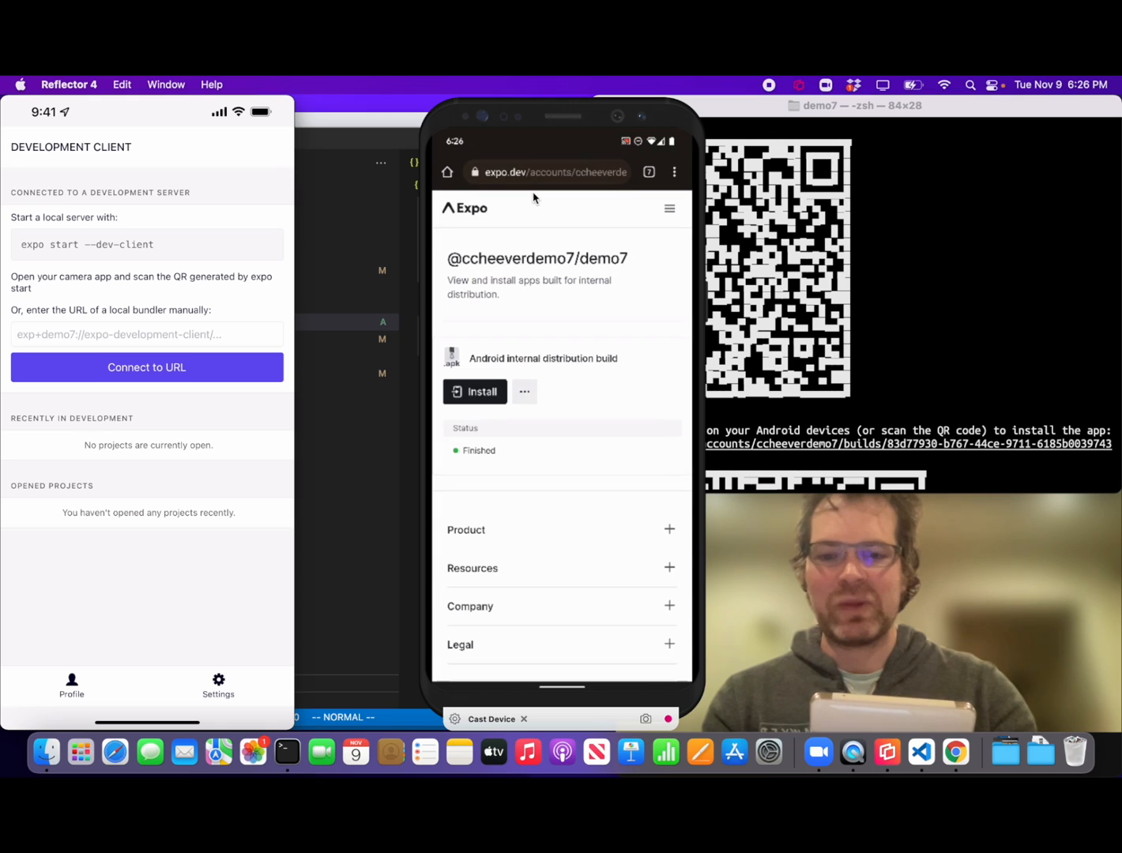
Step: Enable 'Allow from this source' for Files by Google, then return to the app drawer
left_click(474, 391)
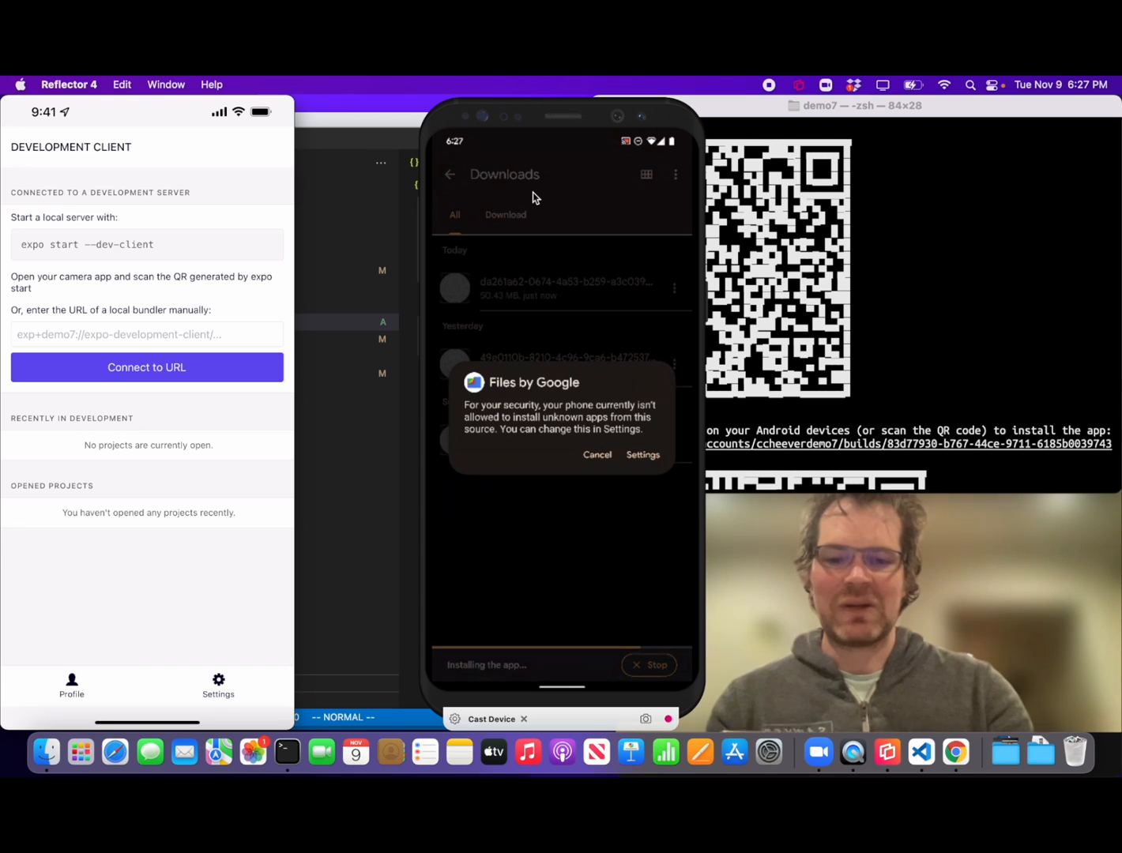
left_click(641, 455)
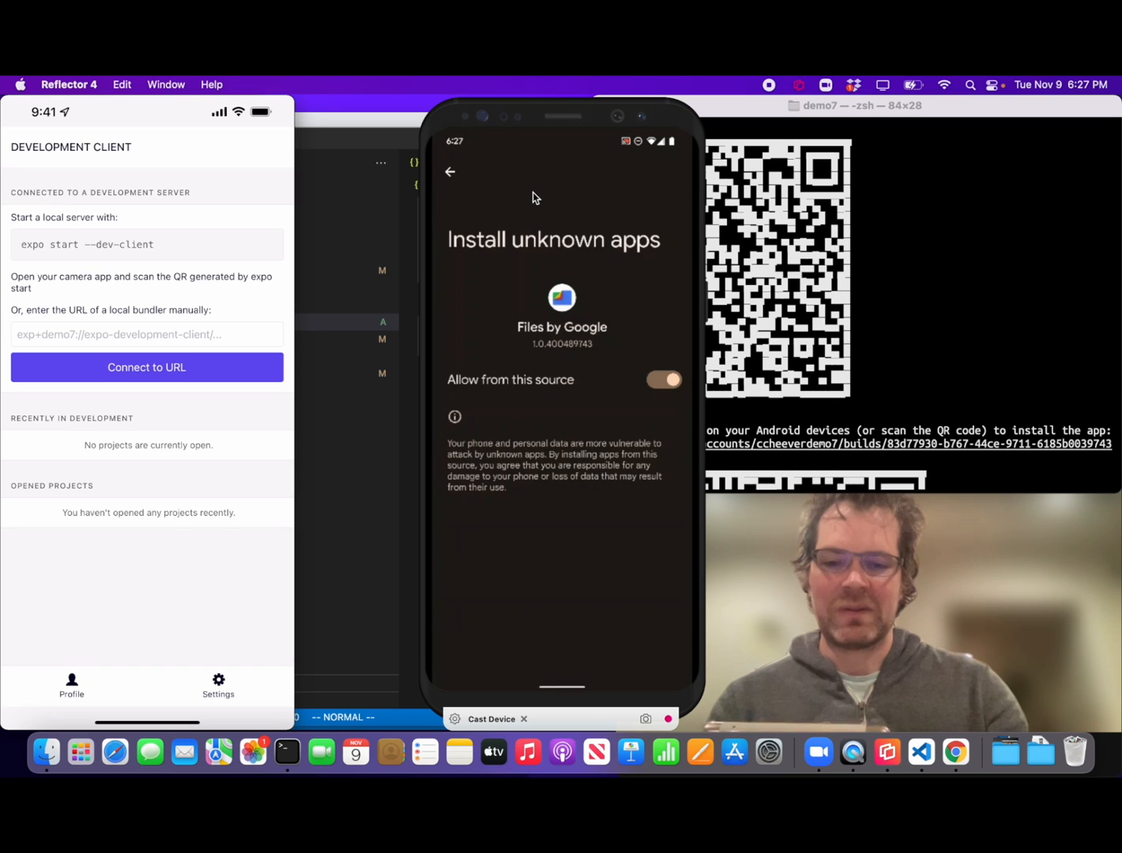
left_click(449, 170)
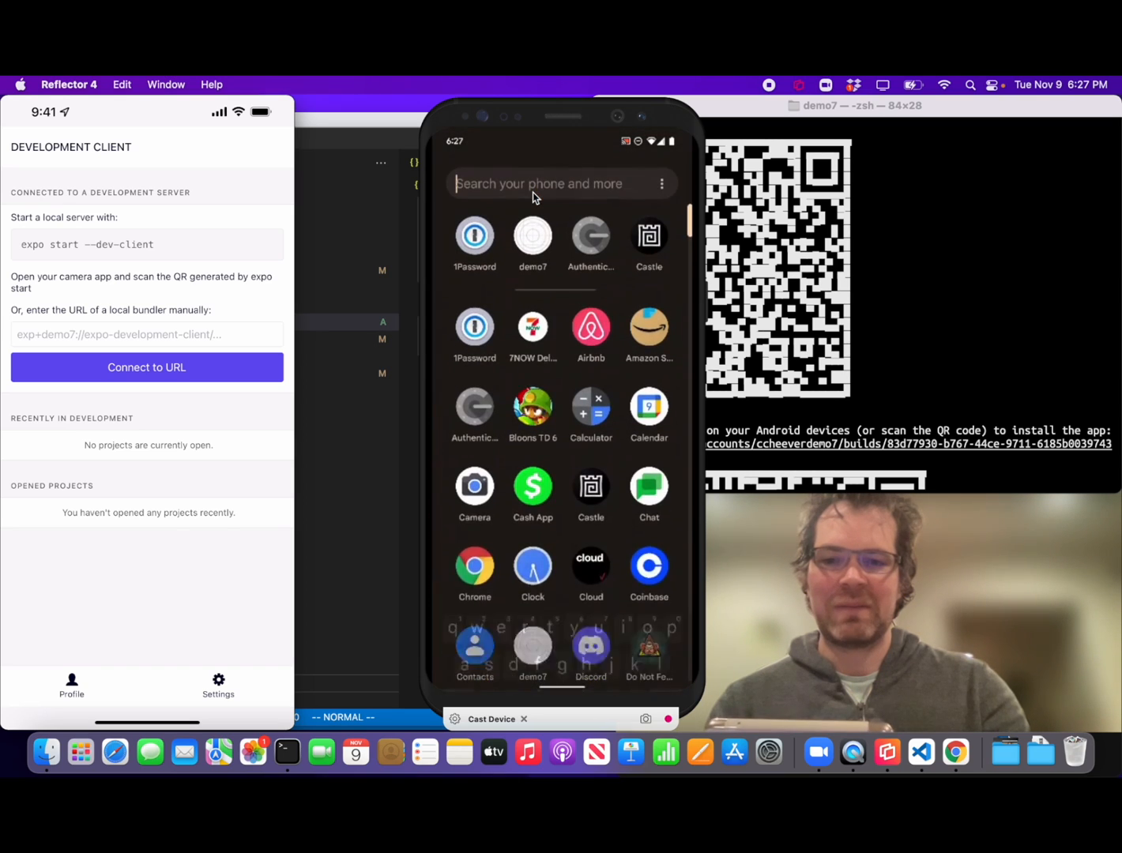
Step: Launch demo7 from the Android app drawer and dismiss its 'Got it' welcome sheet
left_click(537, 183)
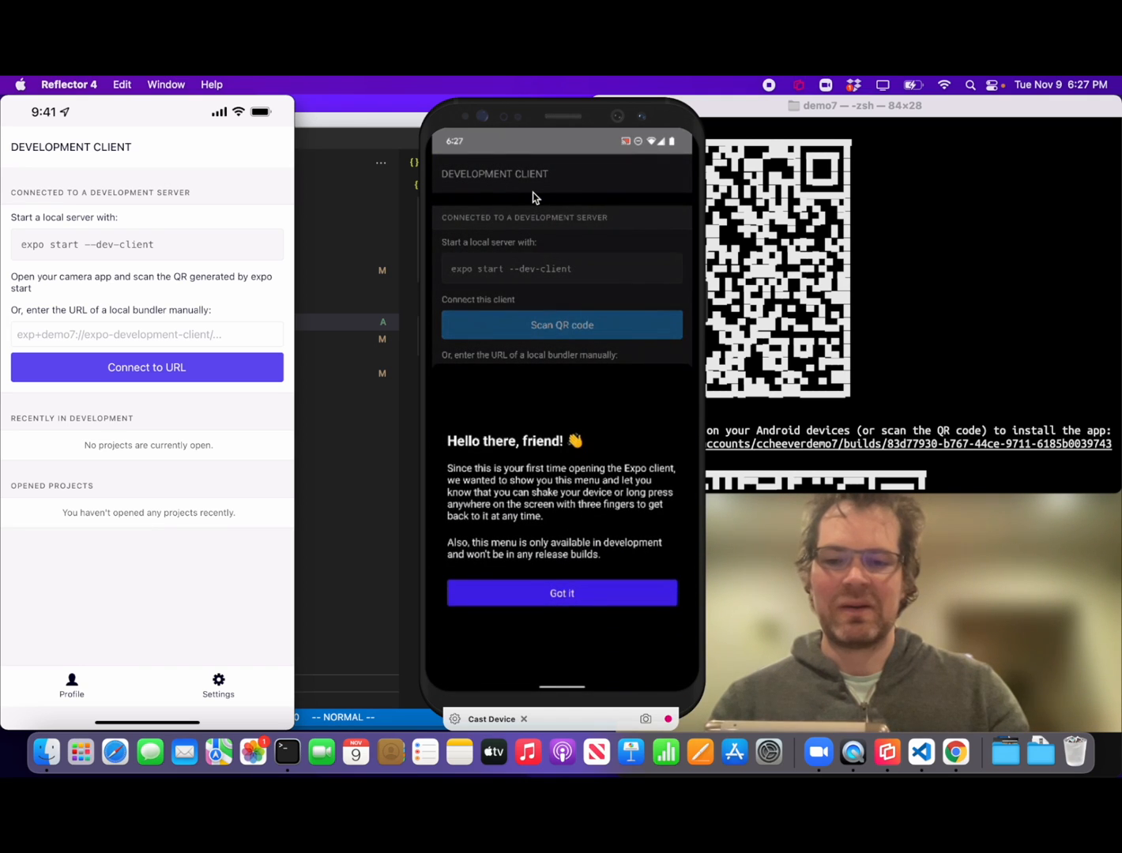
left_click(561, 592)
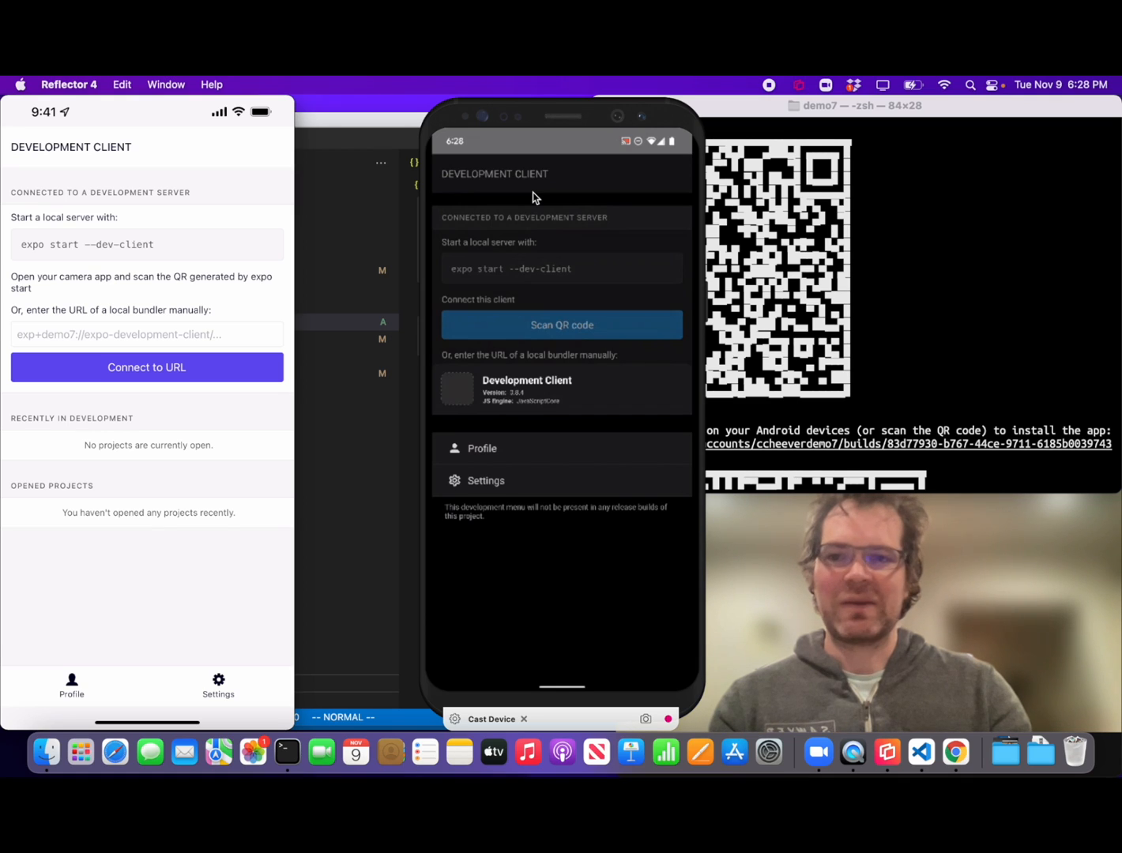
mouse_move(483, 267)
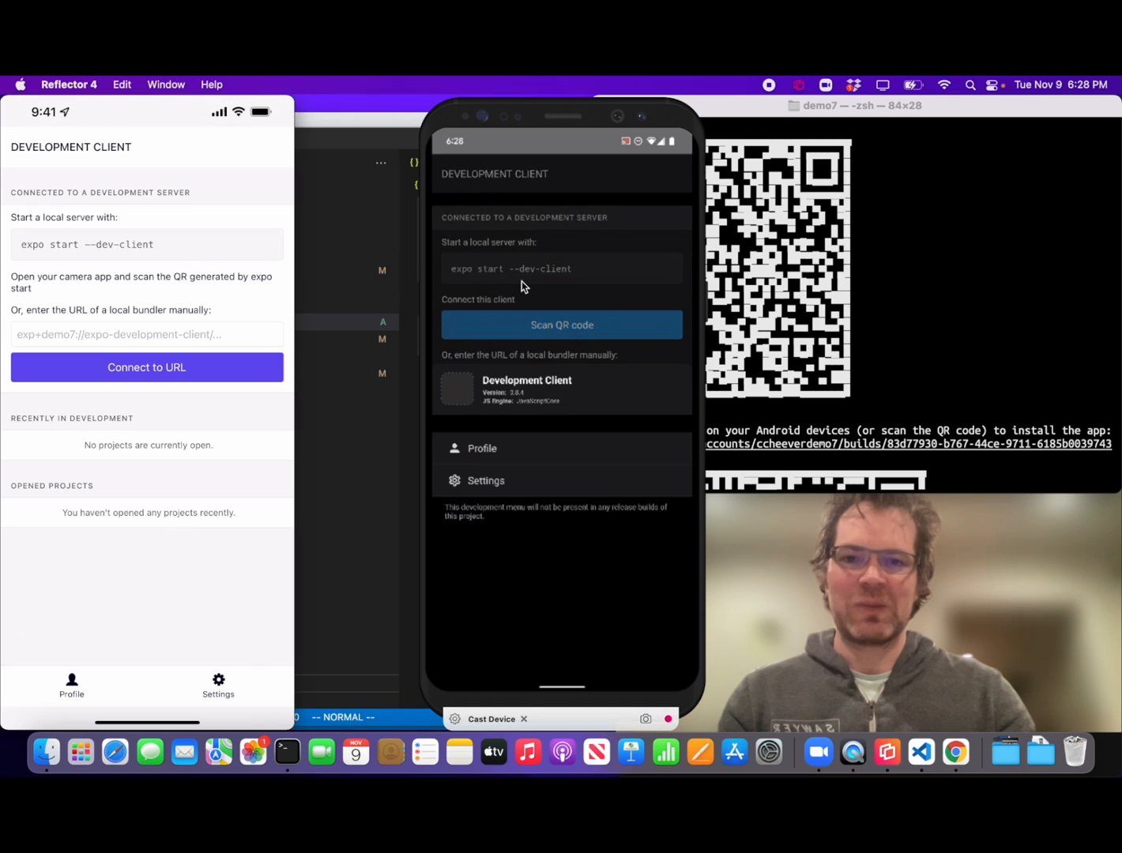
mouse_move(835, 357)
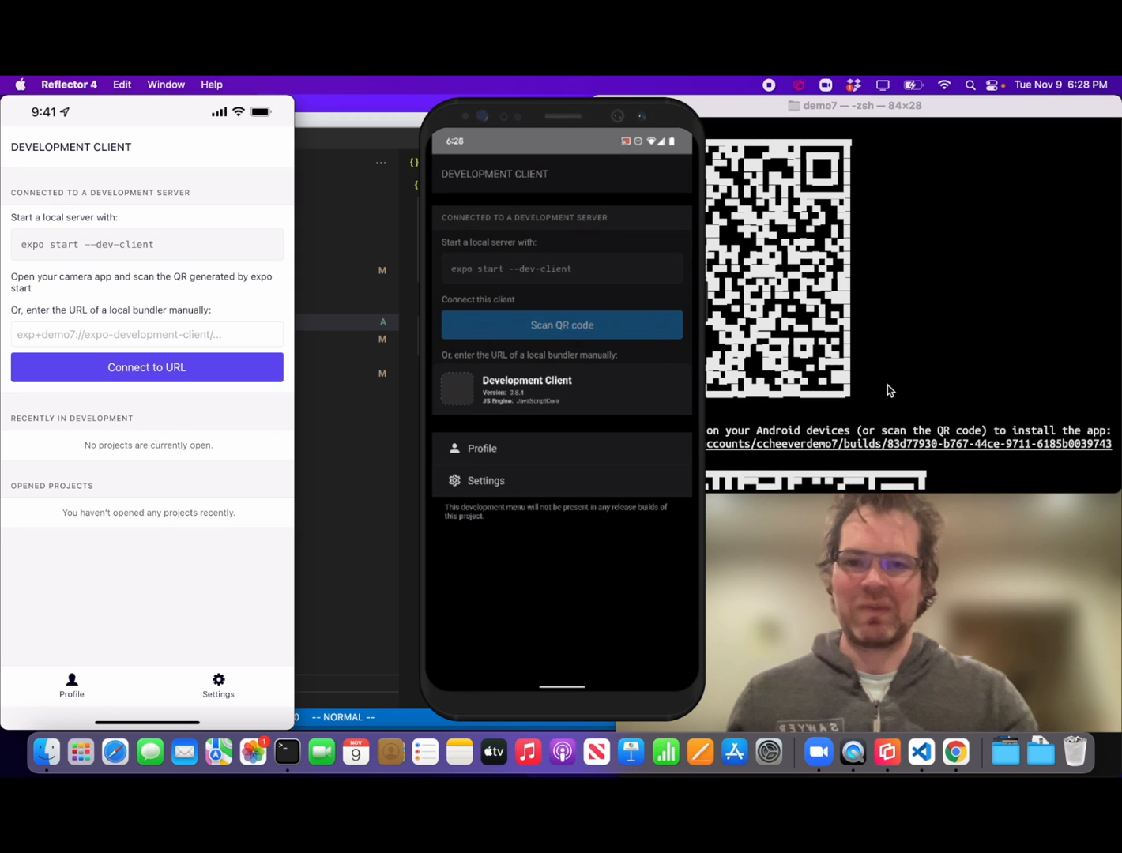
mouse_move(913, 387)
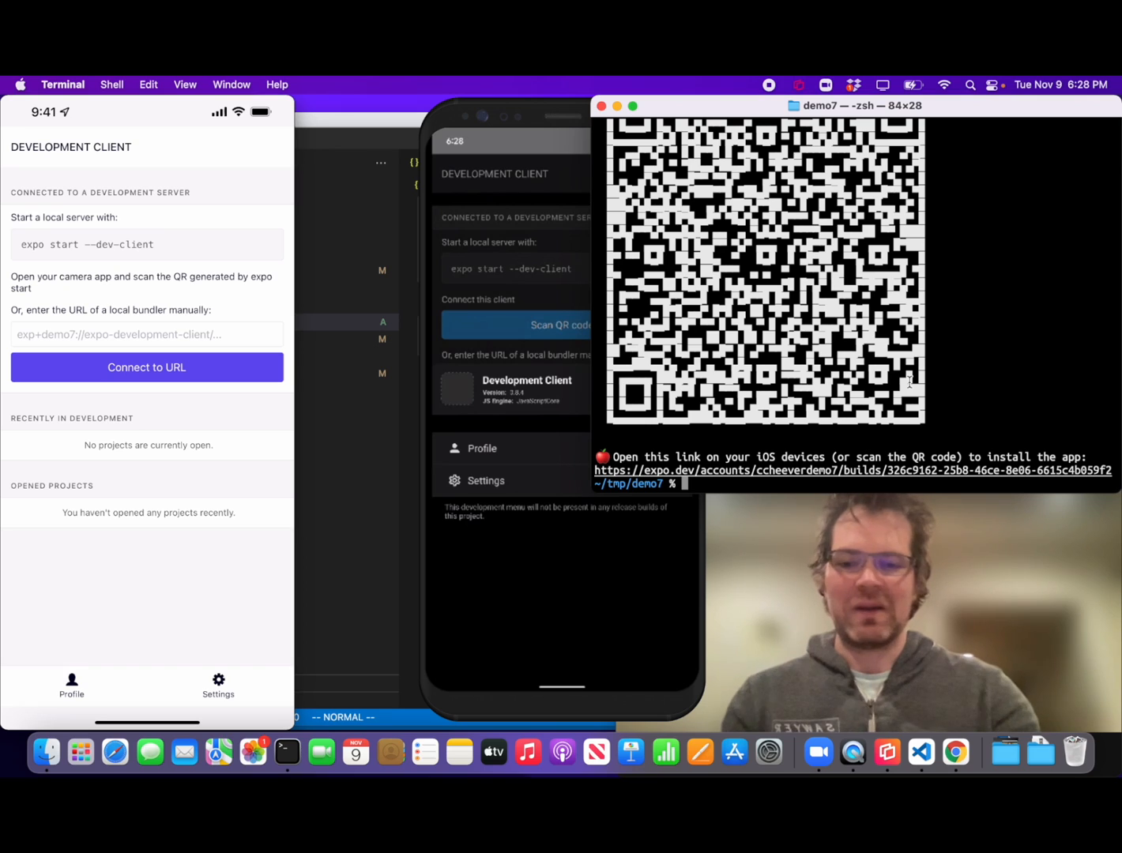
Step: Run 'expo start --dev-client' to start the Metro development server for demo7
type("expo start --dev")
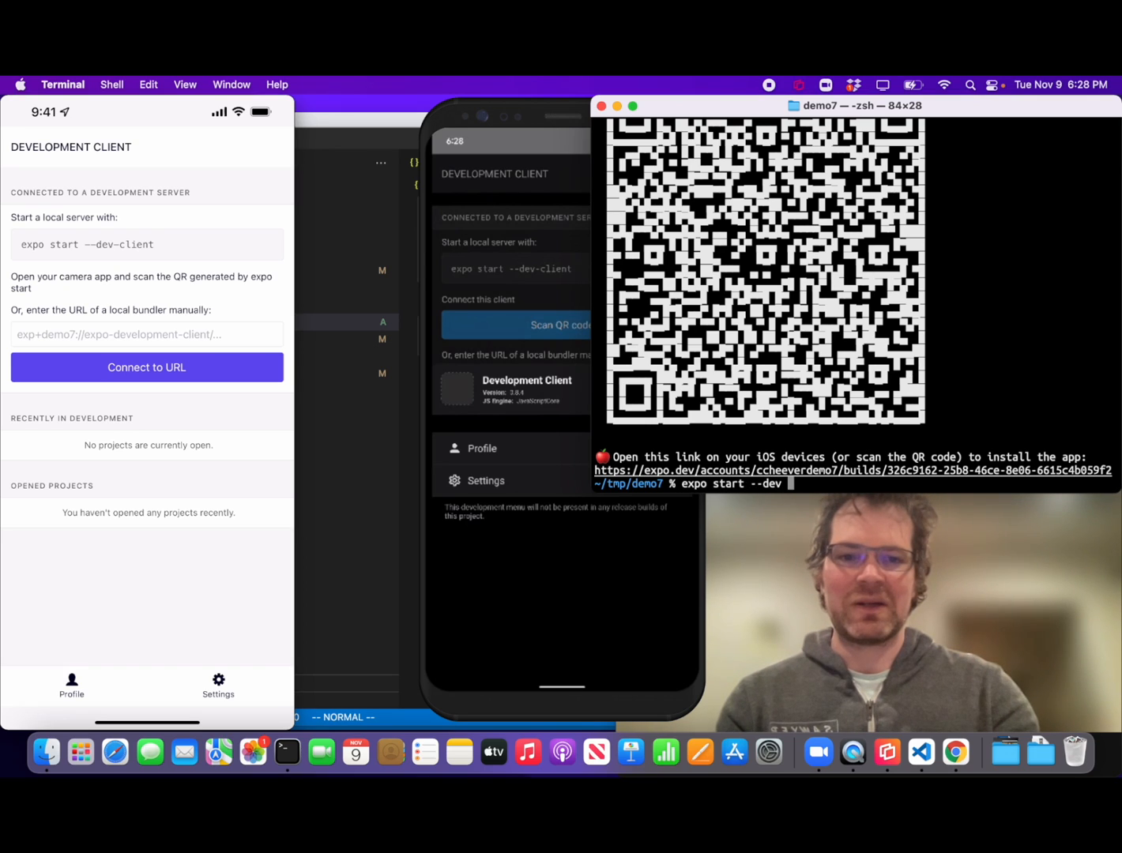
type("-")
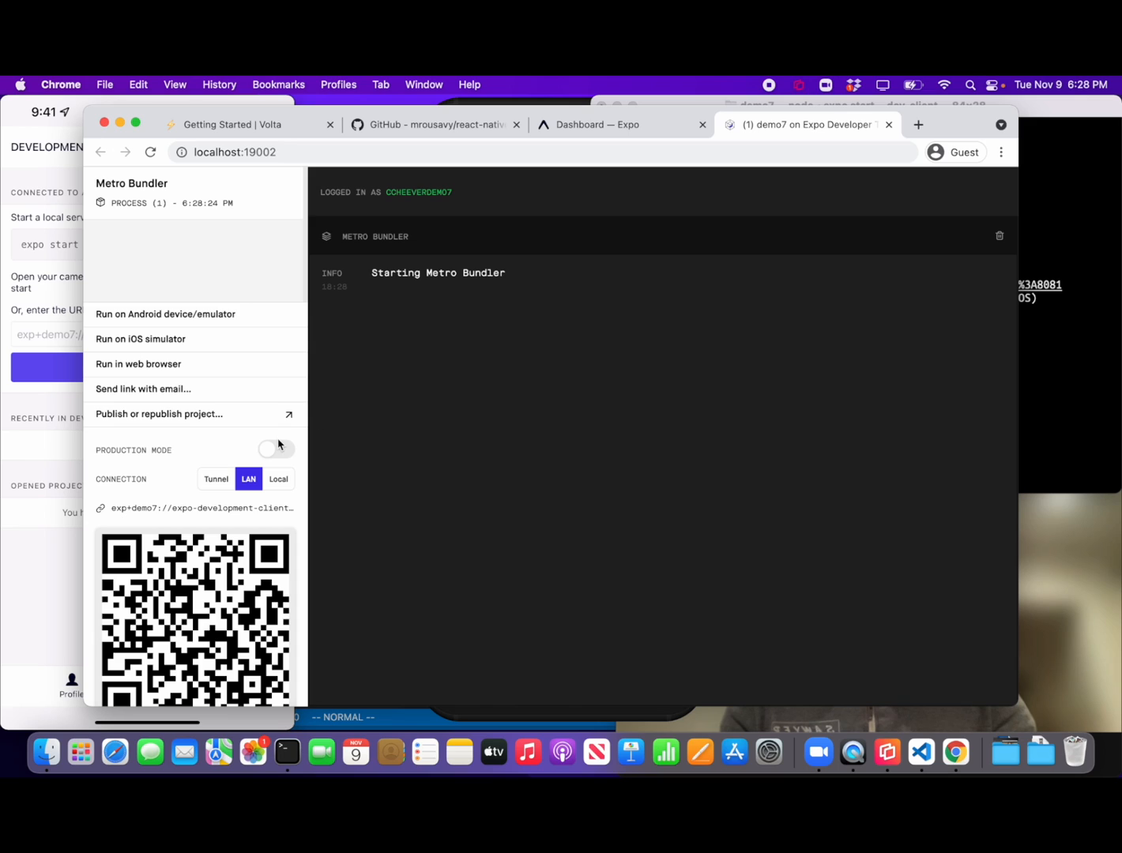
Step: Scroll the Expo DevTools page at localhost:19002 while both dev clients load the bundle
scroll("down", 3)
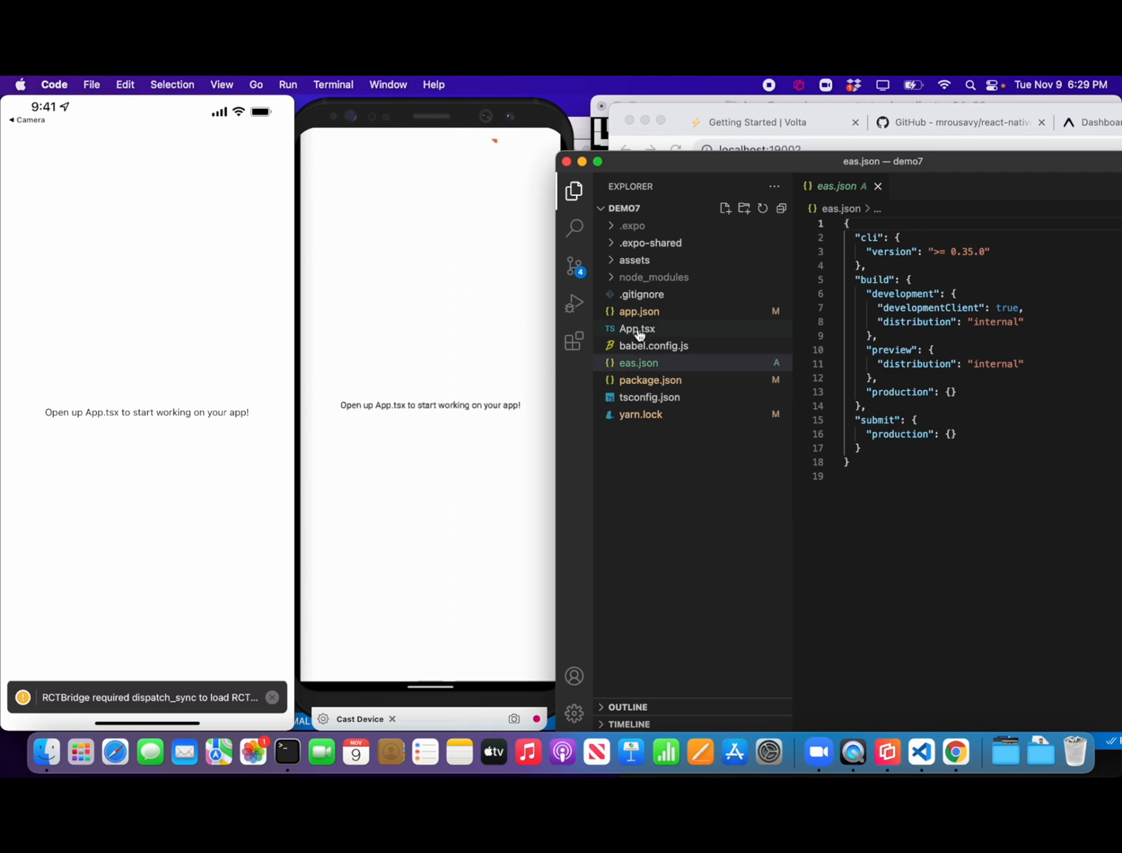
Step: Edit App.tsx so its <Text> reads 'Hello from an Expo Dev app!'
left_click(637, 328)
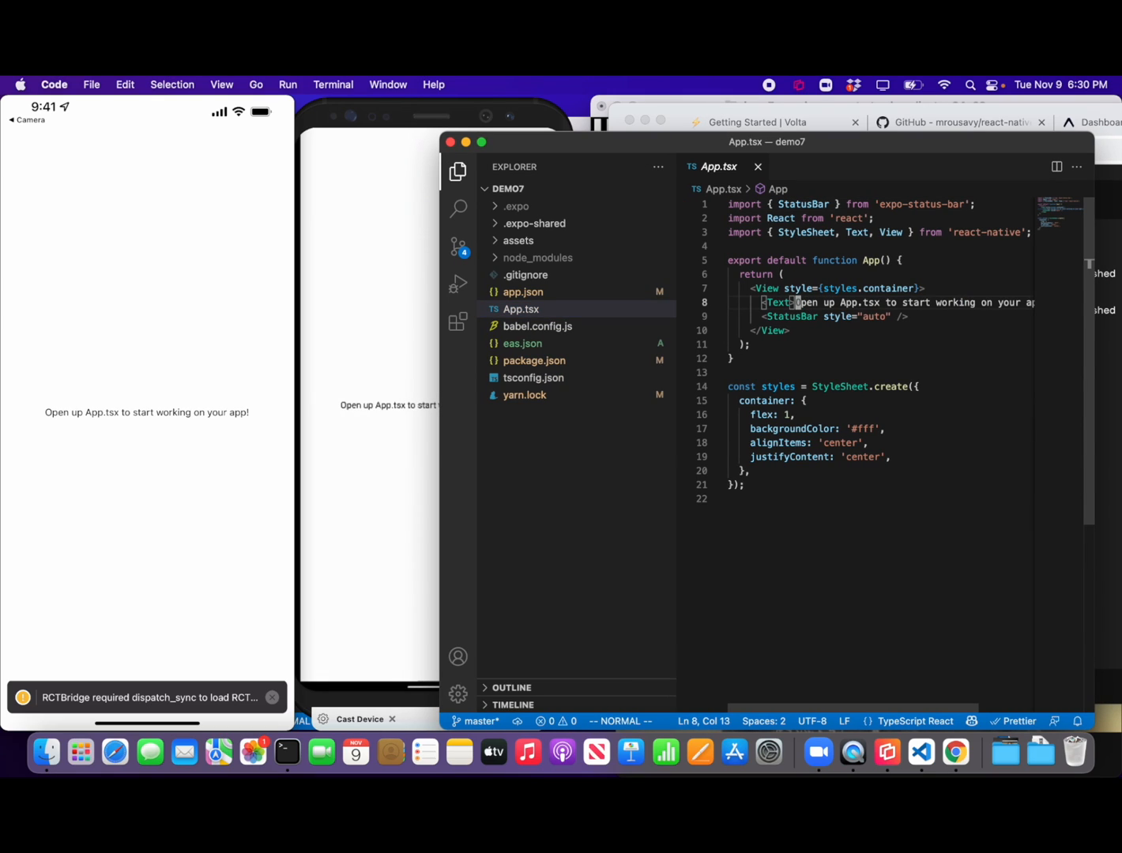
type("Hello from an Expo Dev app!")
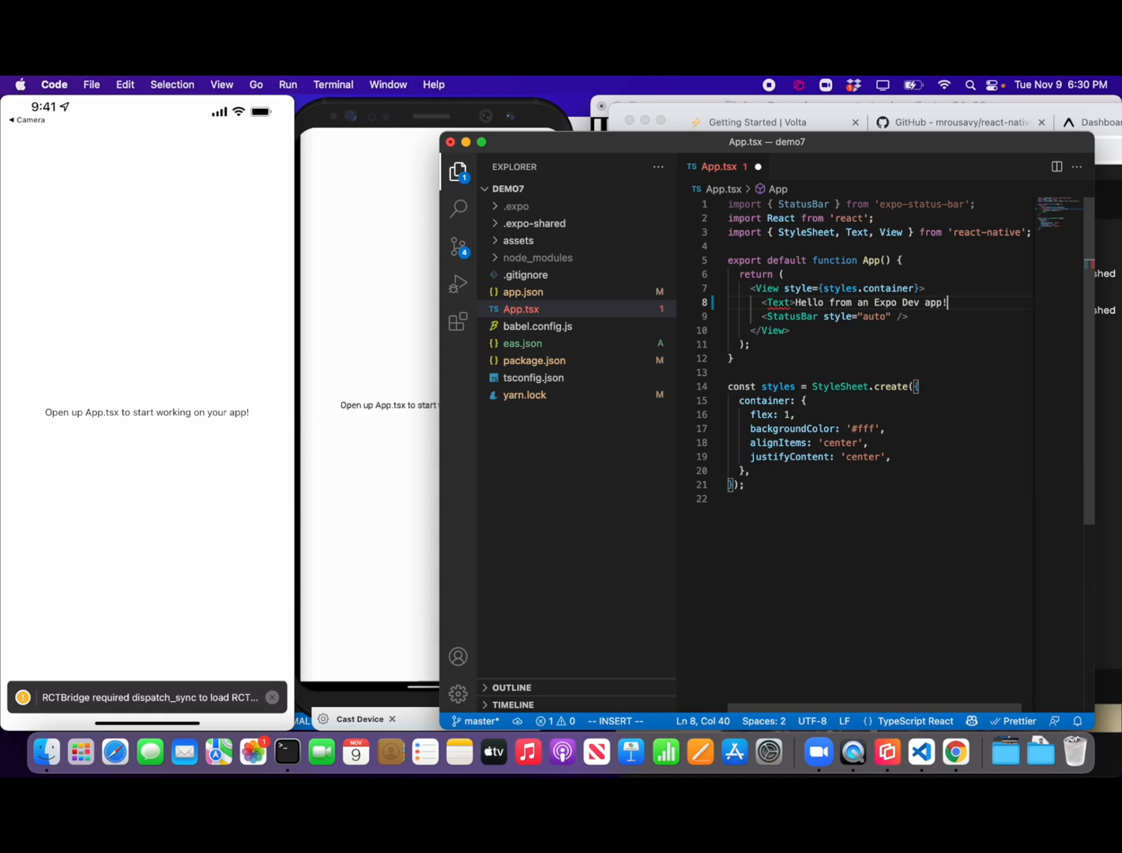
type("</Text>")
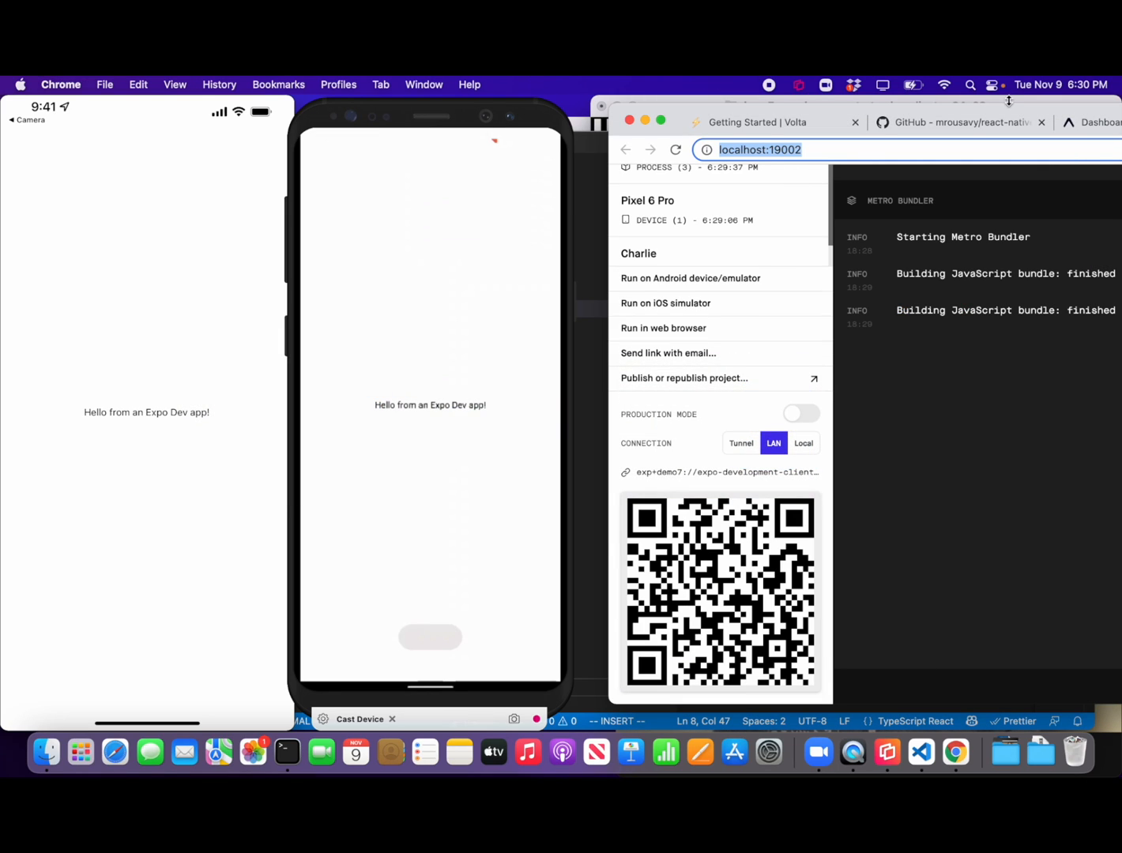
Step: Read the react-native-blurhash README down to its props table and Example Usage
left_click(956, 121)
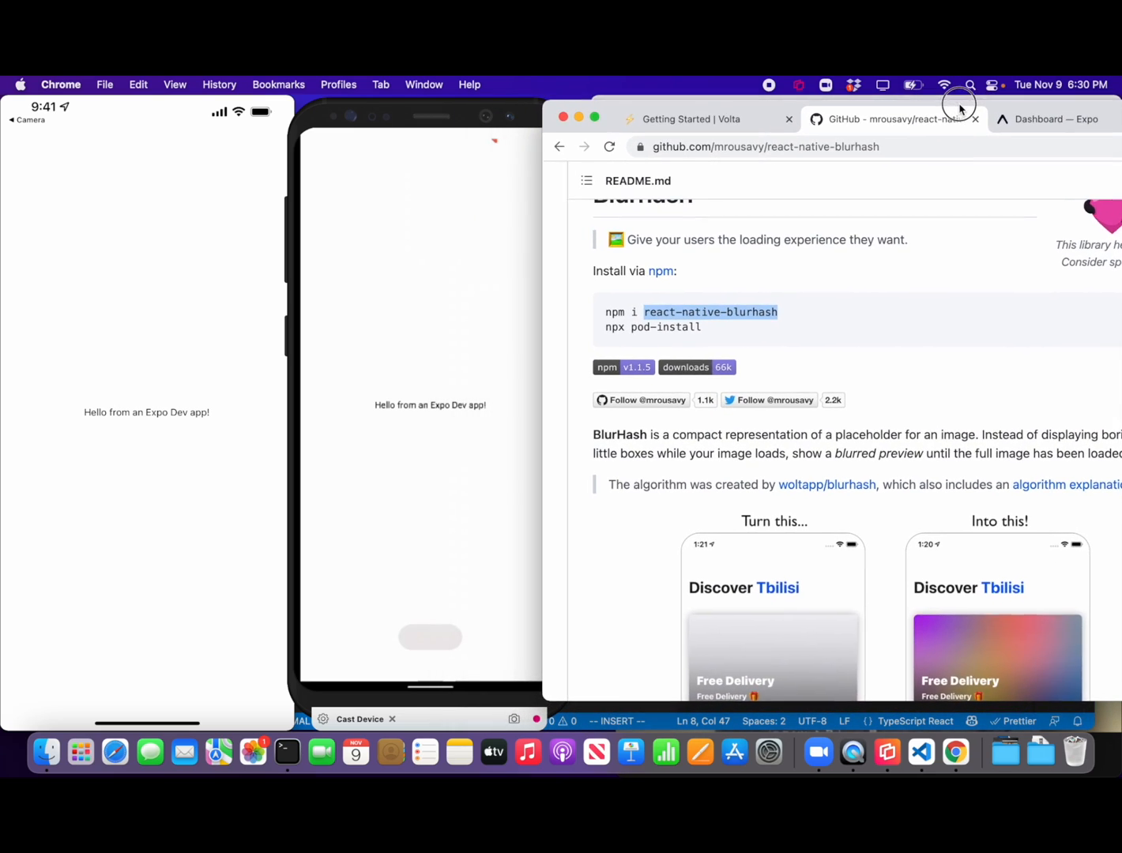
scroll("down", 3)
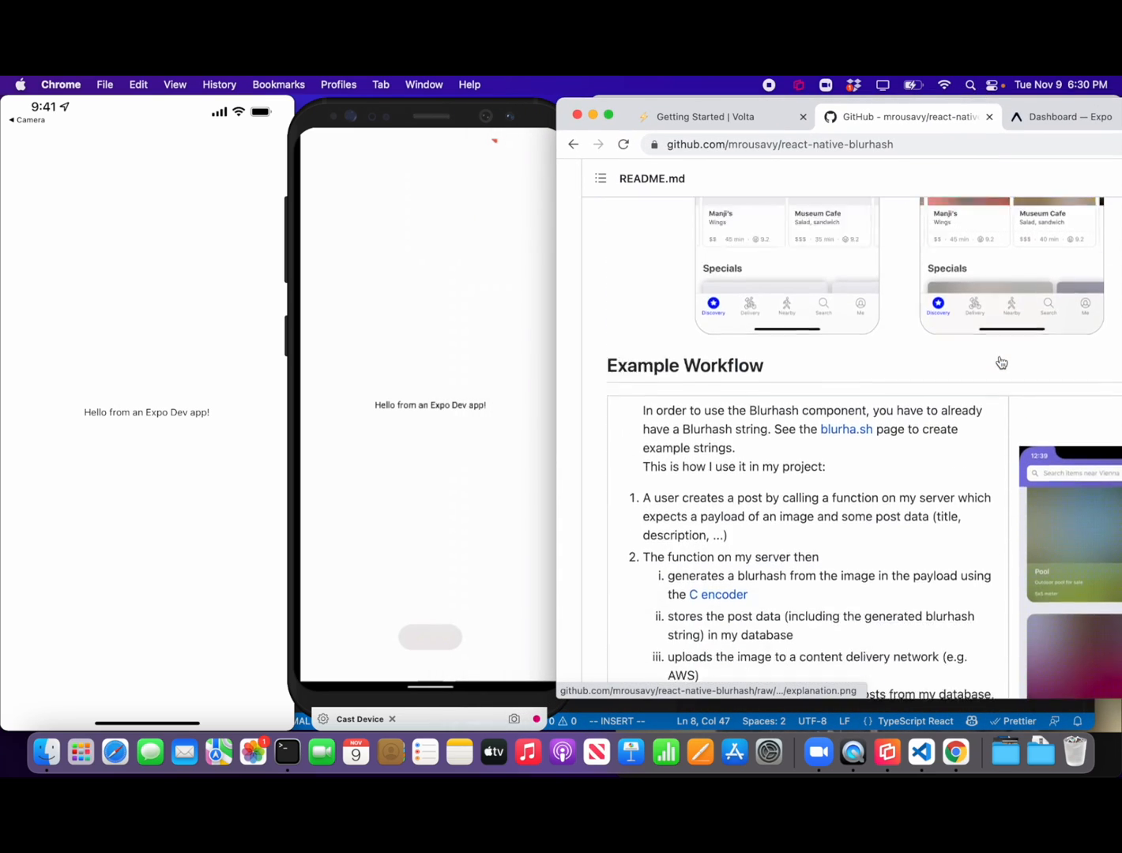
scroll("down", 3)
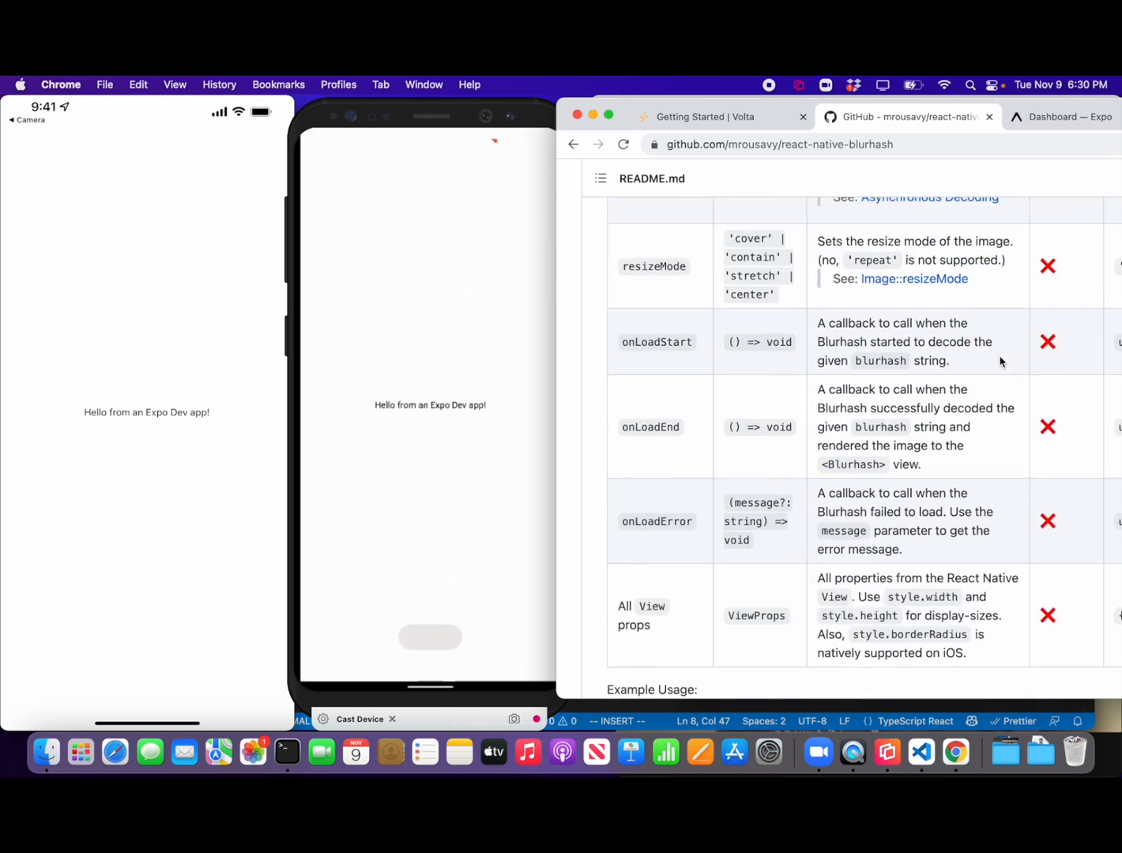
scroll("down", 3)
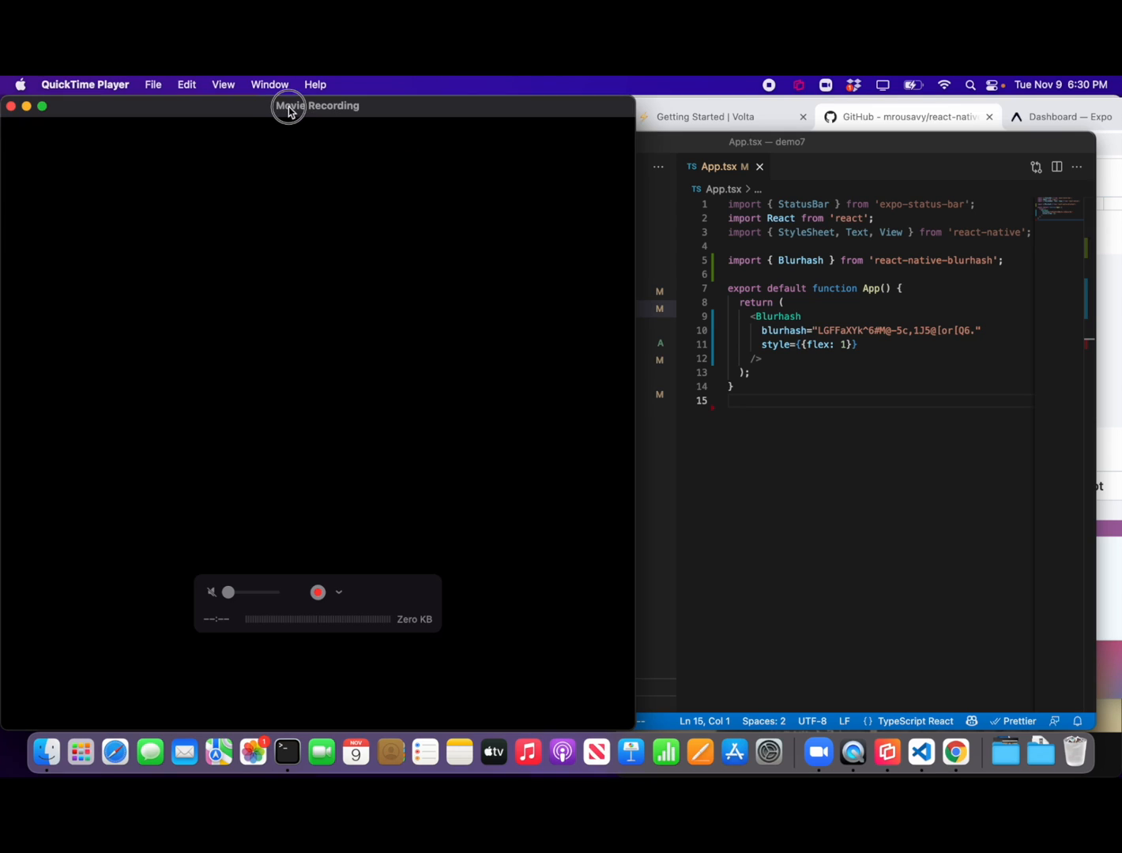
mouse_move(577, 123)
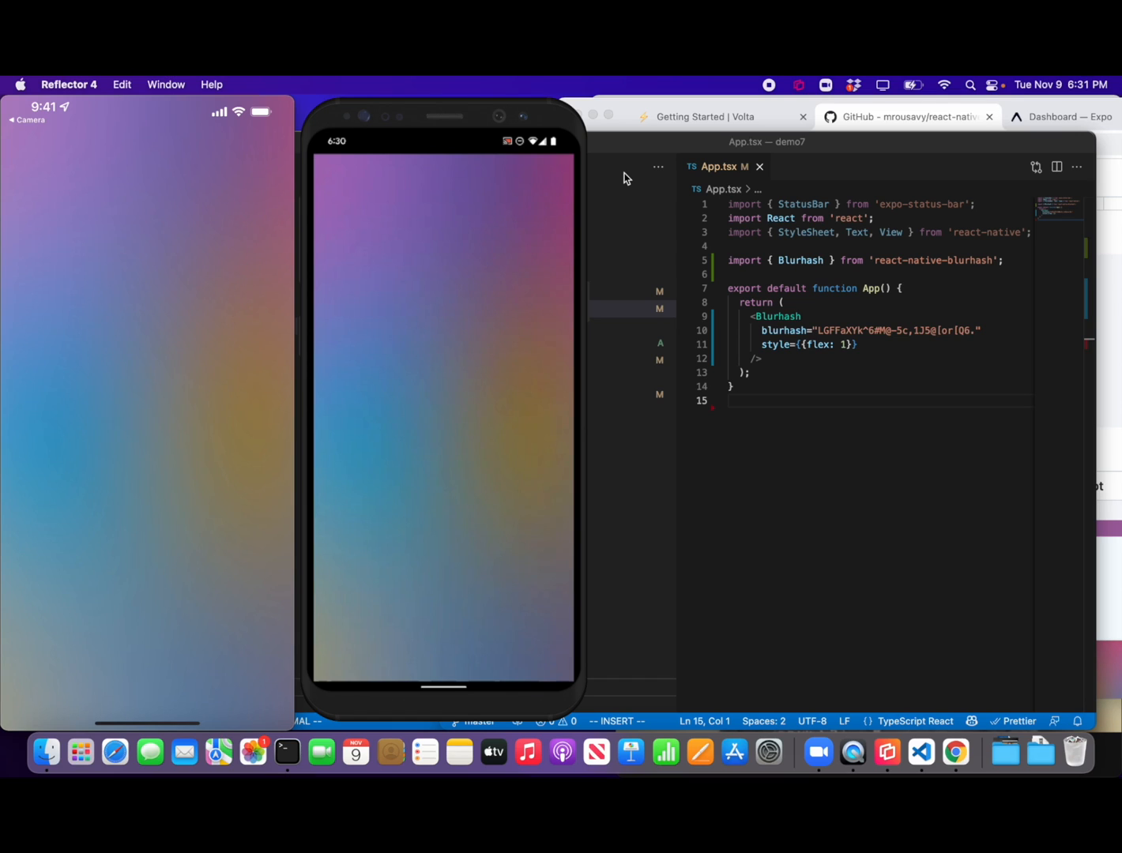
mouse_move(666, 480)
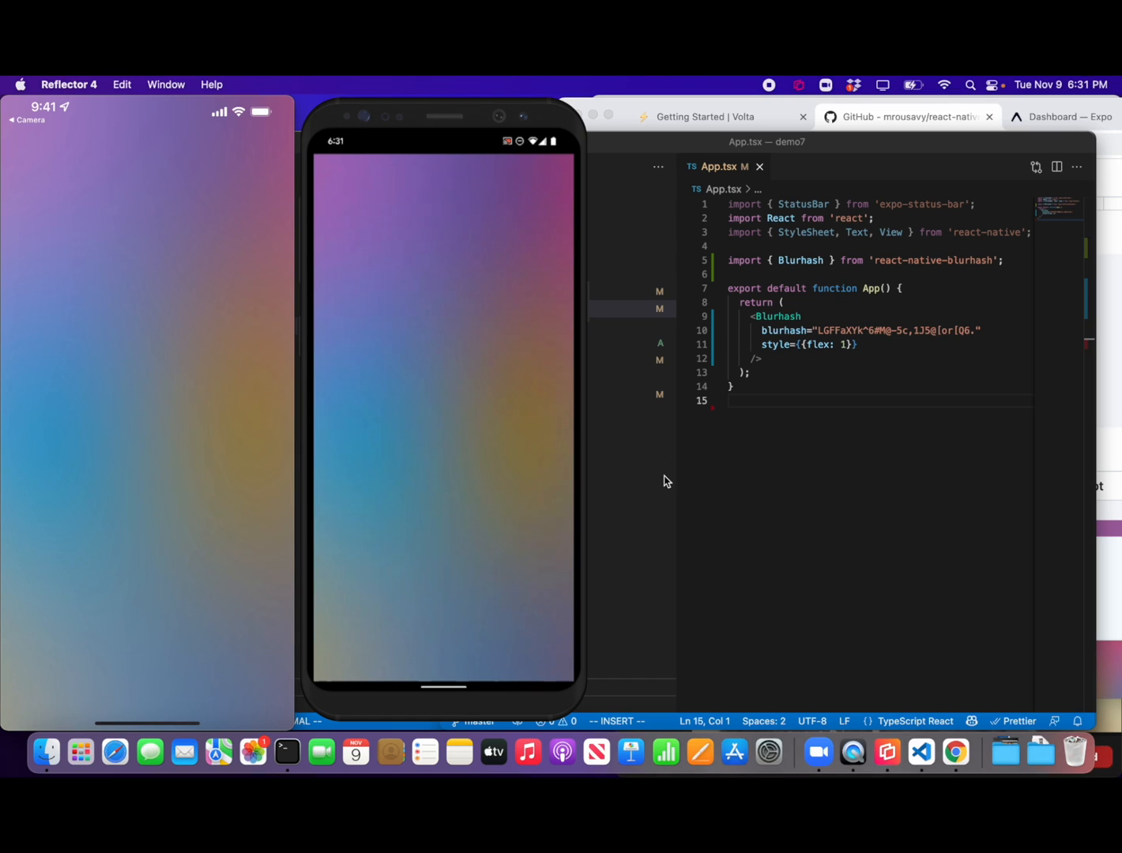